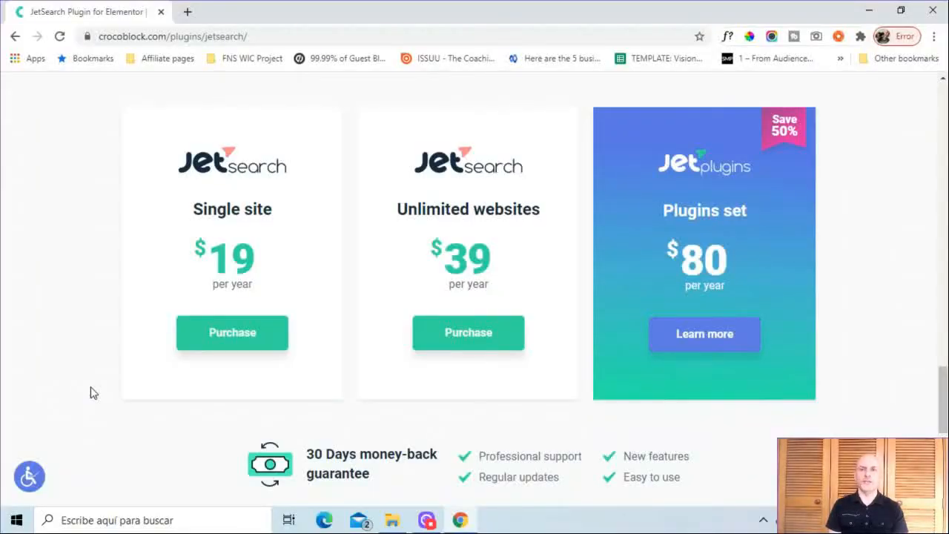
mouse_move(271, 220)
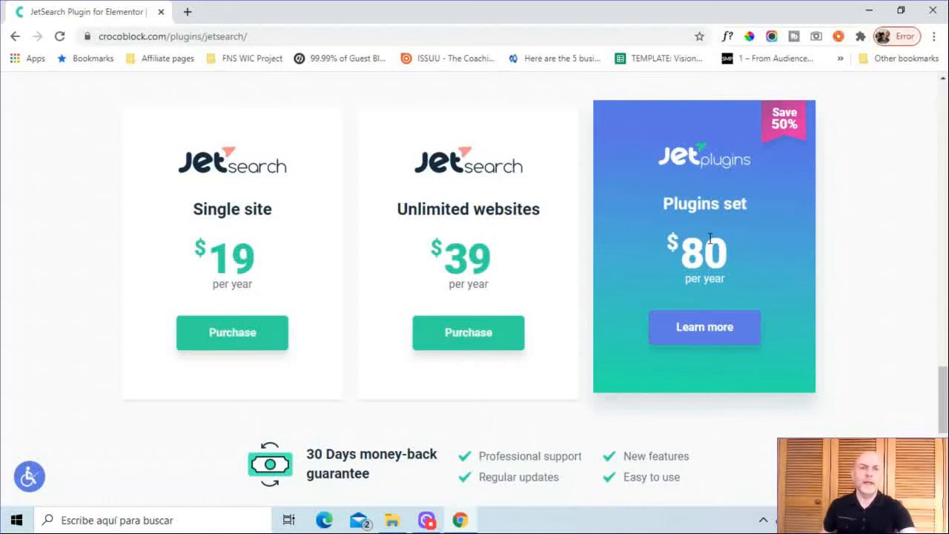
Step: Scroll the About page down to 'How I Can Help You' and back to 'About Me!'
scroll("down", 3)
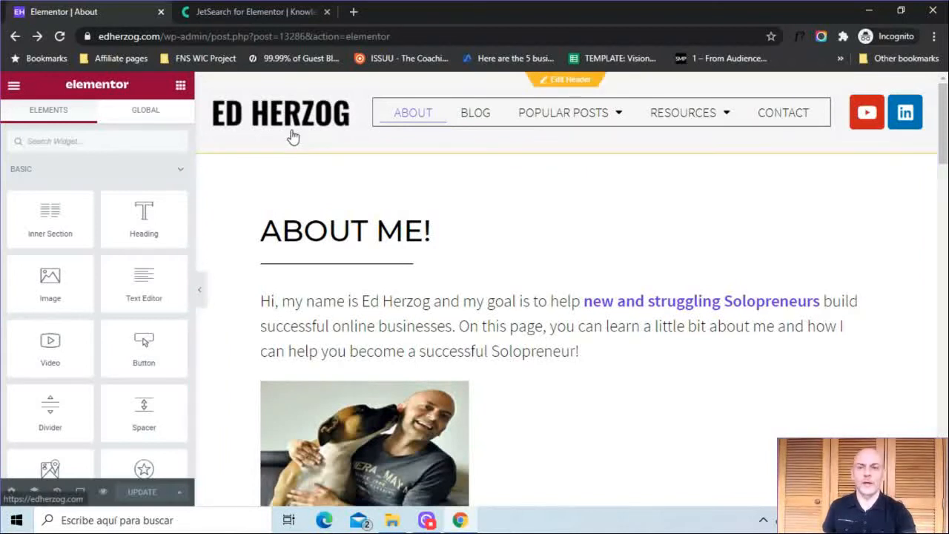
scroll("down", 3)
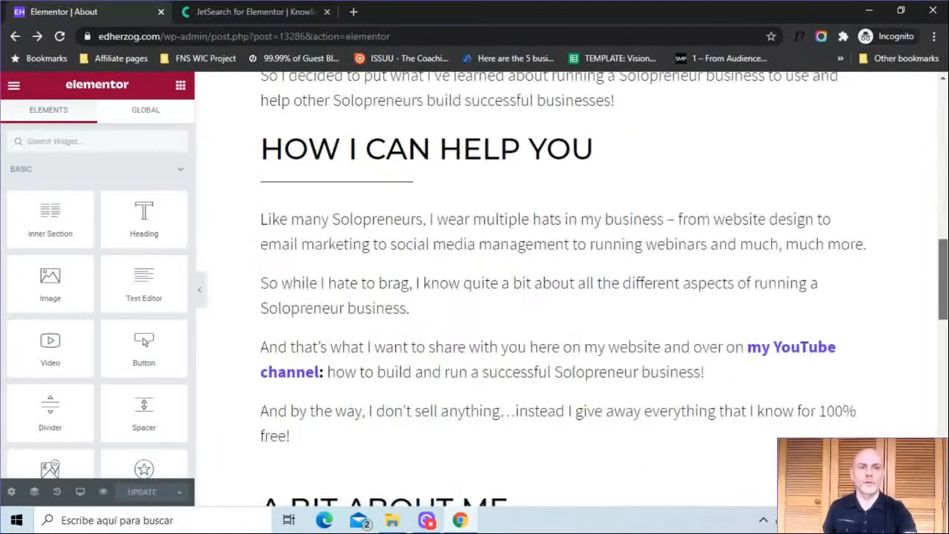
scroll("down", 3)
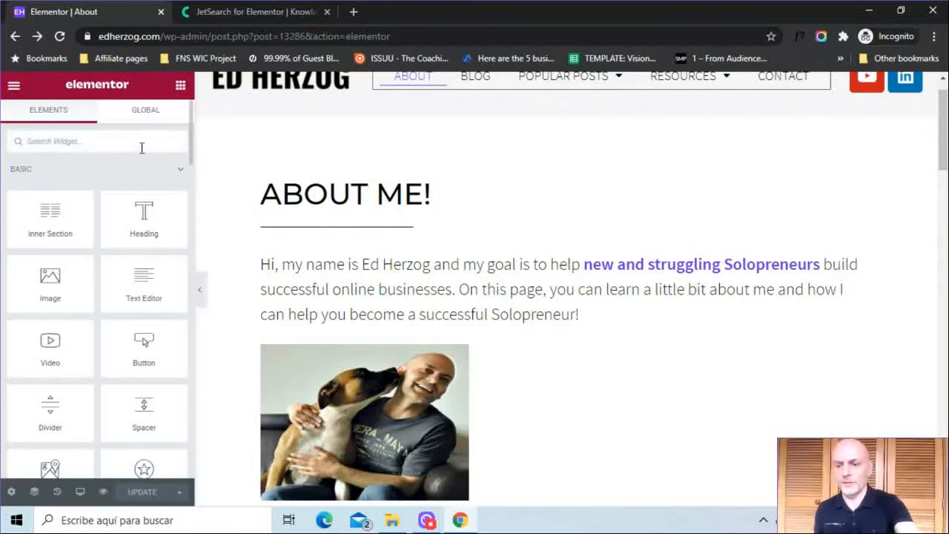
Step: Drop an Ajax Search widget above 'About Me!', search 'solopreneur', and preview the page
type("search")
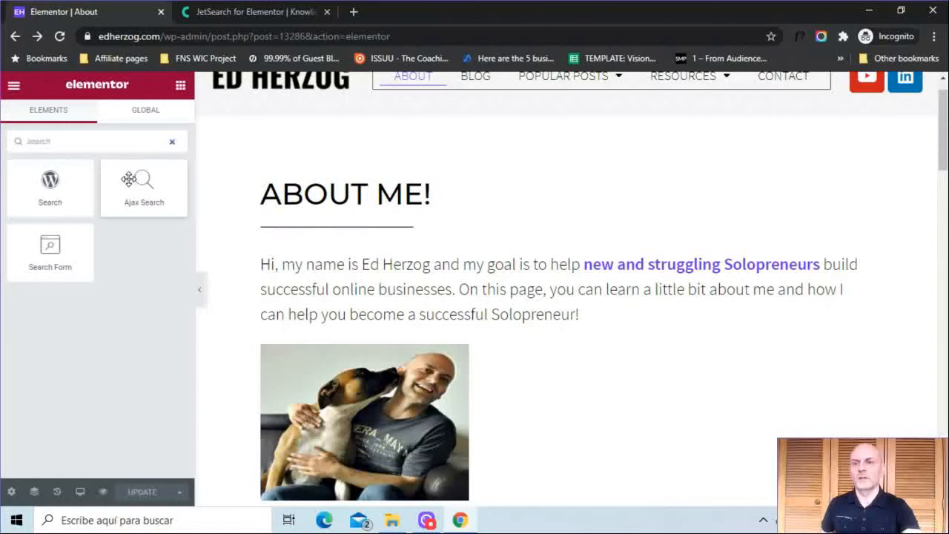
left_click_drag(144, 178, 363, 181)
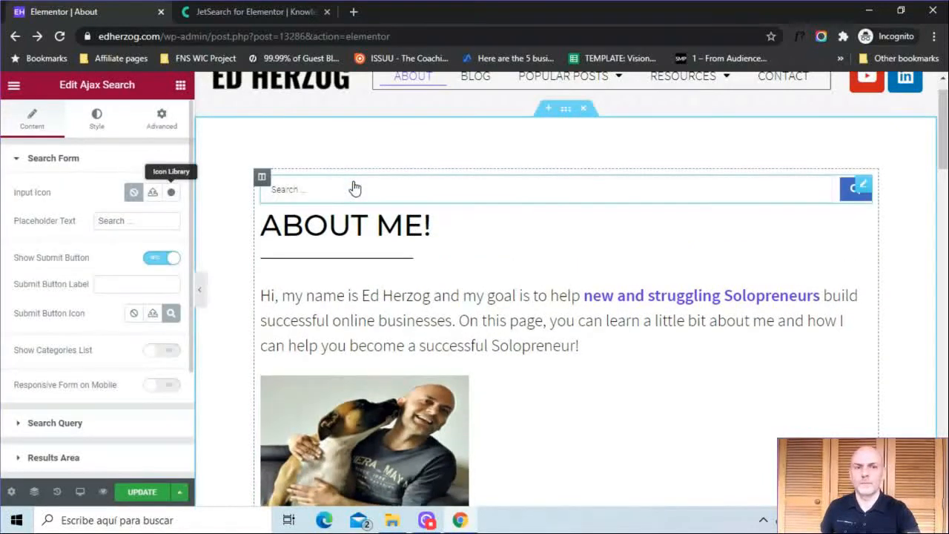
mouse_move(397, 161)
type("s")
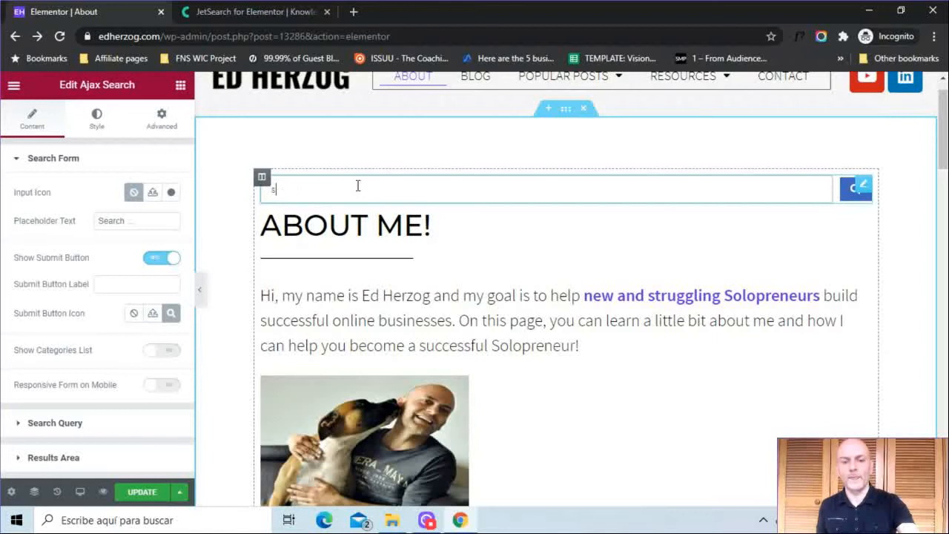
type("olopreneur")
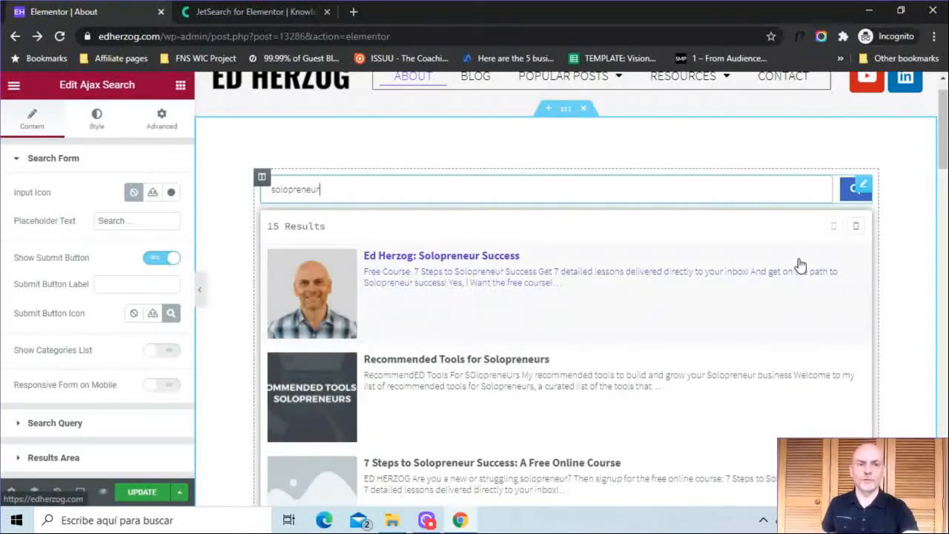
scroll("down", 3)
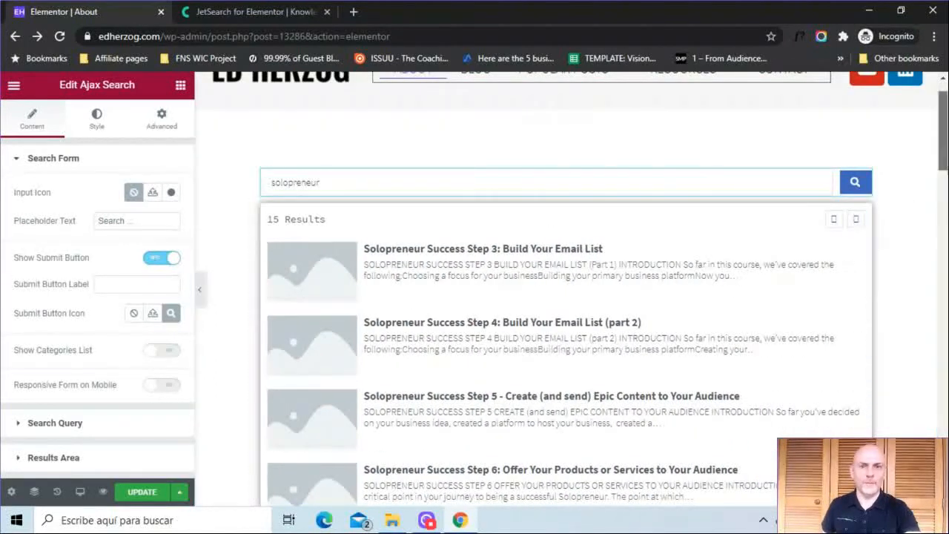
scroll("down", 3)
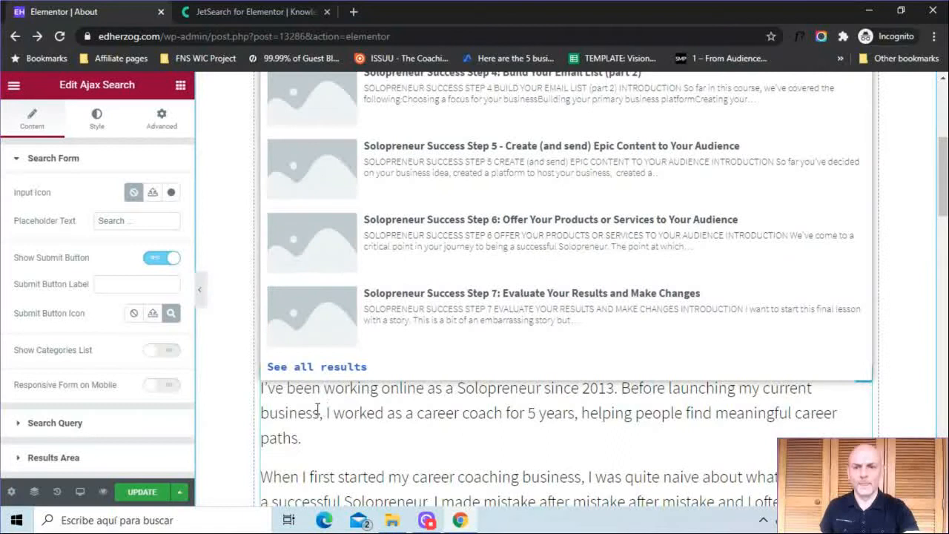
left_click(141, 491)
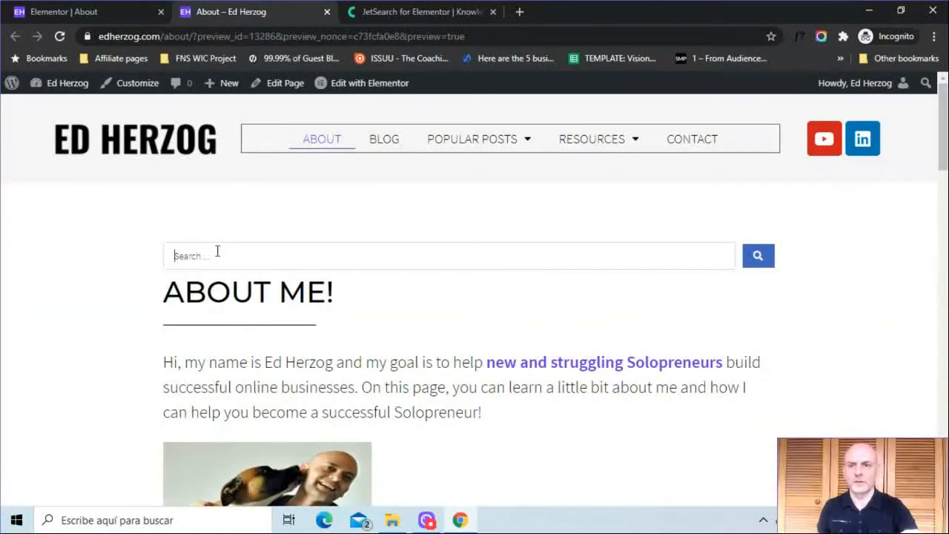
Step: Search 'solo' in the preview and open the full results list
type("solo")
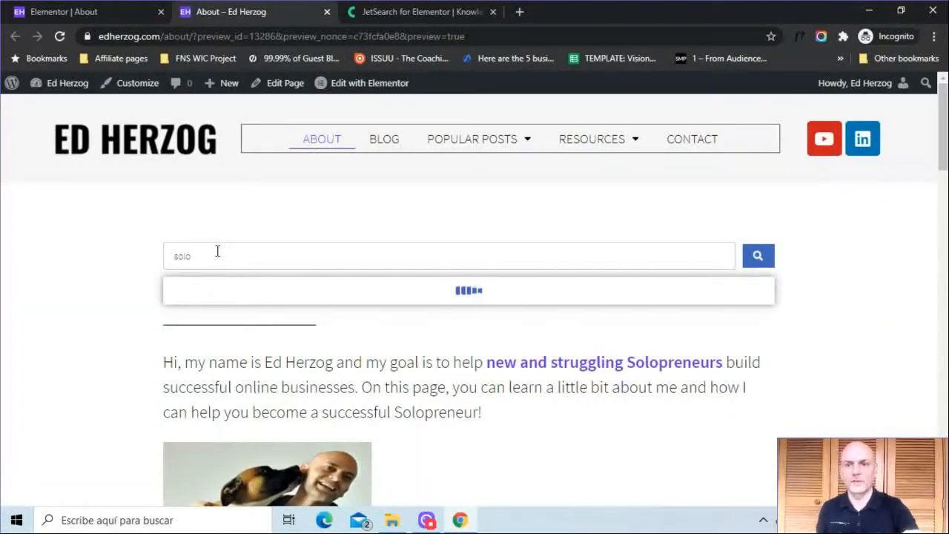
scroll("down", 3)
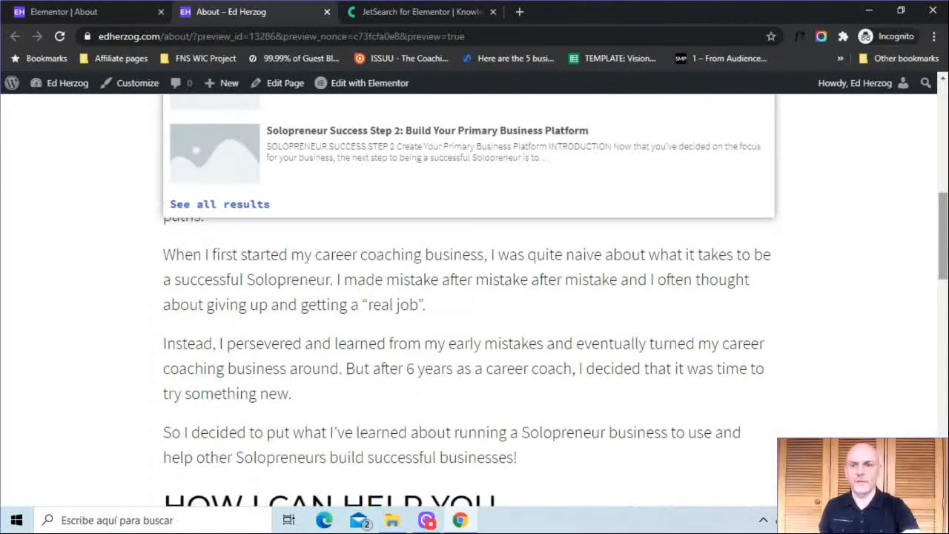
left_click(219, 204)
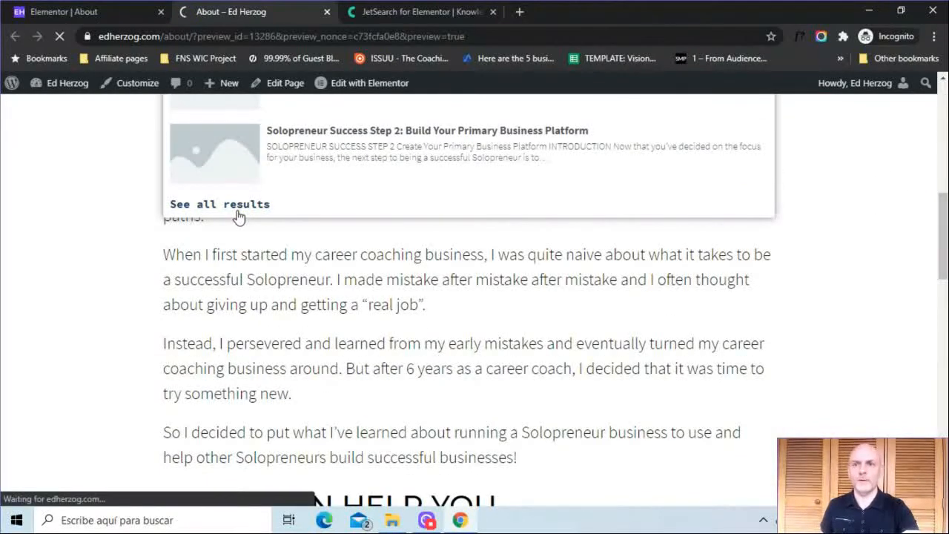
left_click(219, 204)
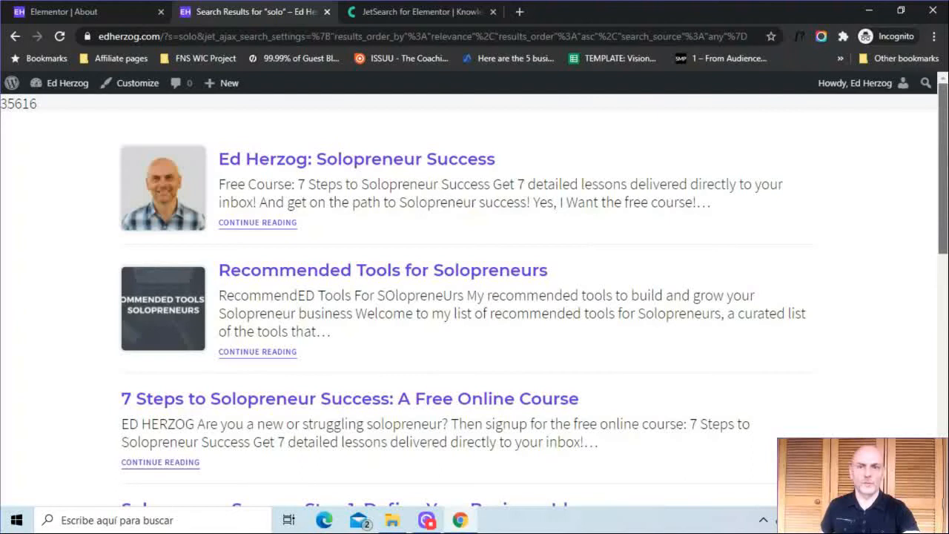
Step: Browse to the second page of 'solo' search results
scroll("down", 3)
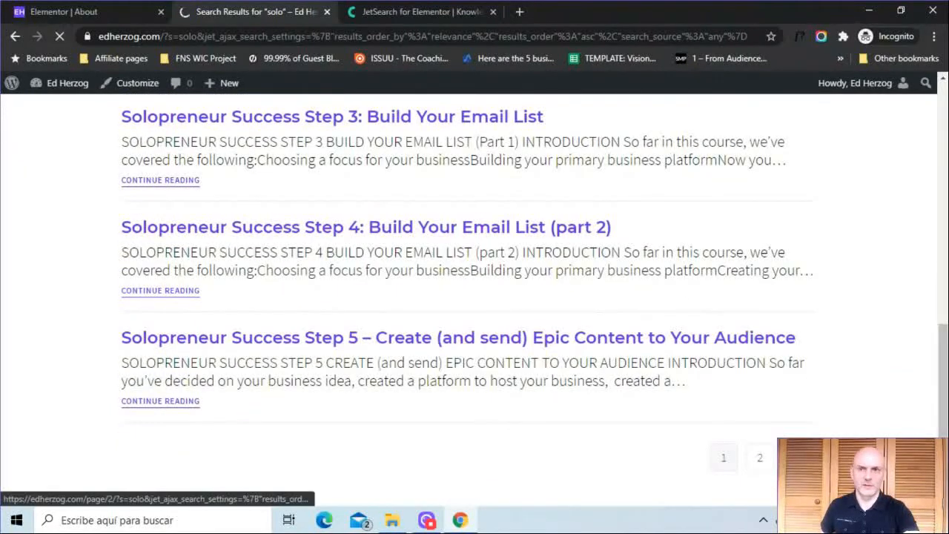
left_click(759, 458)
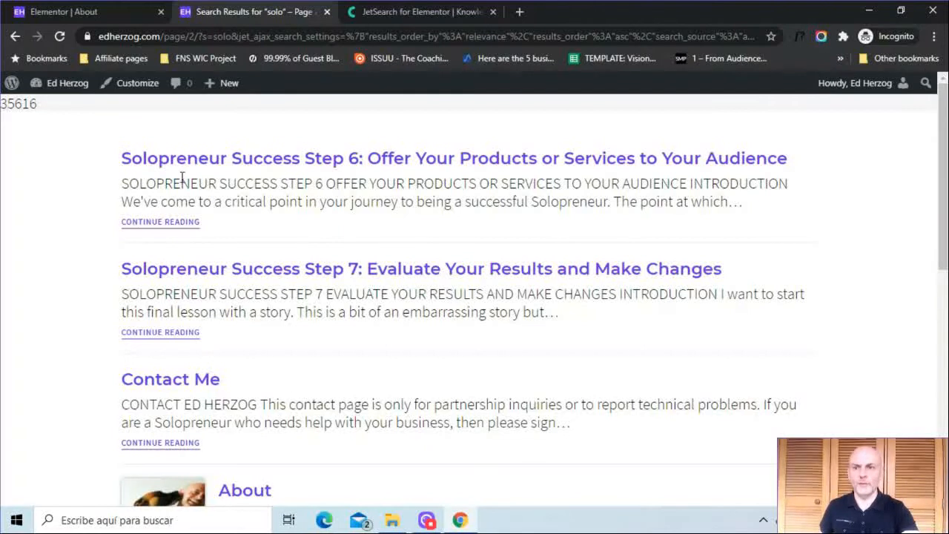
mouse_move(645, 270)
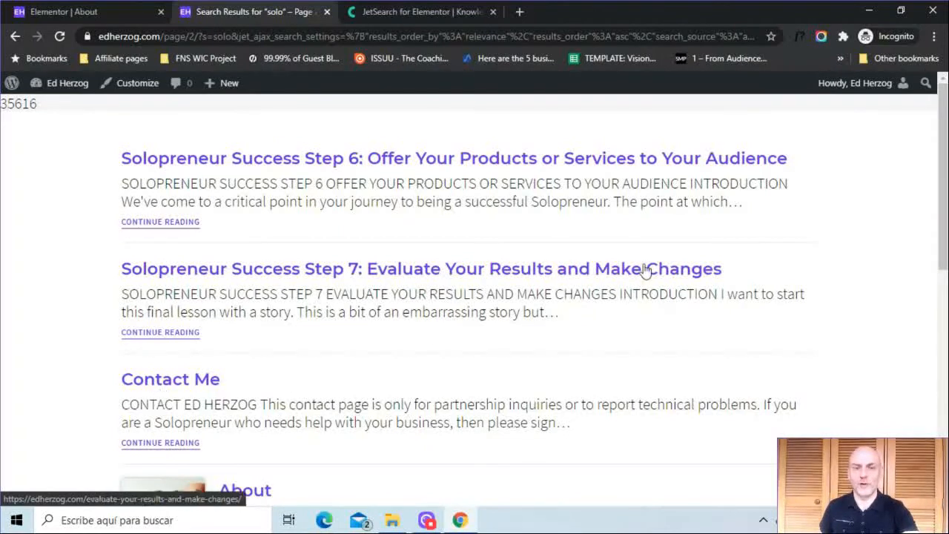
scroll("down", 3)
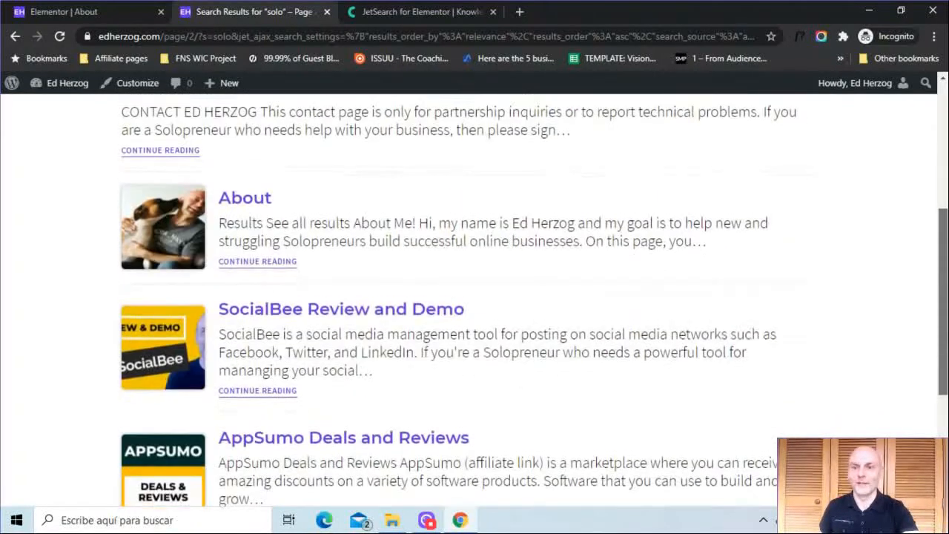
scroll("up", 3)
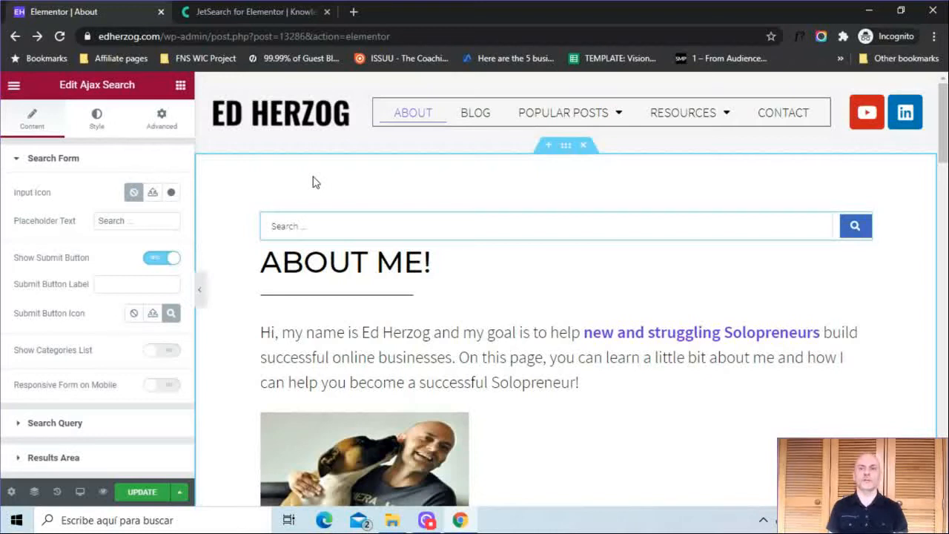
left_click(256, 11)
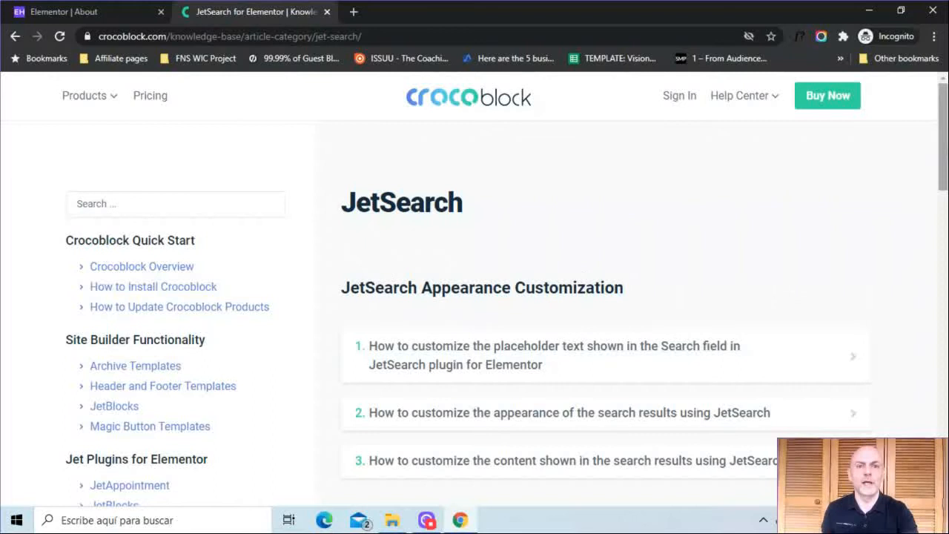
scroll("down", 3)
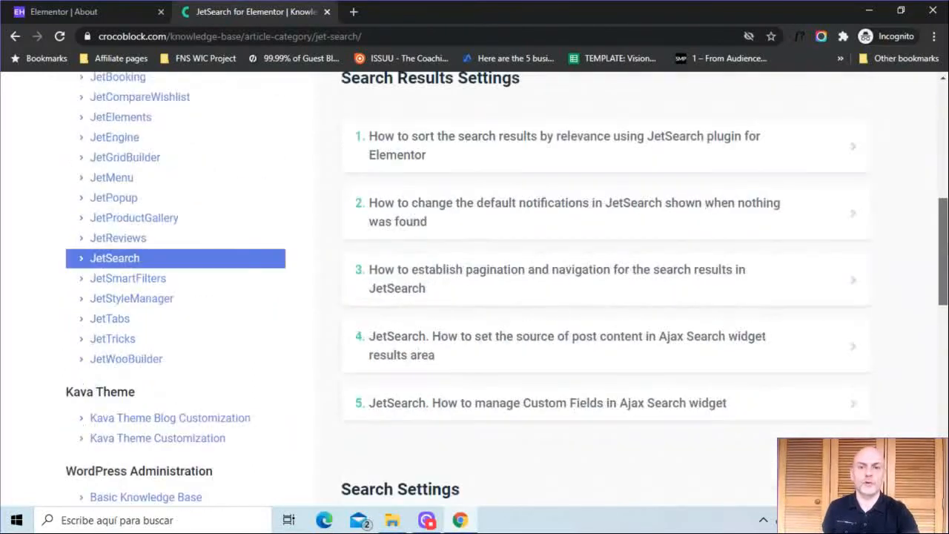
scroll("down", 3)
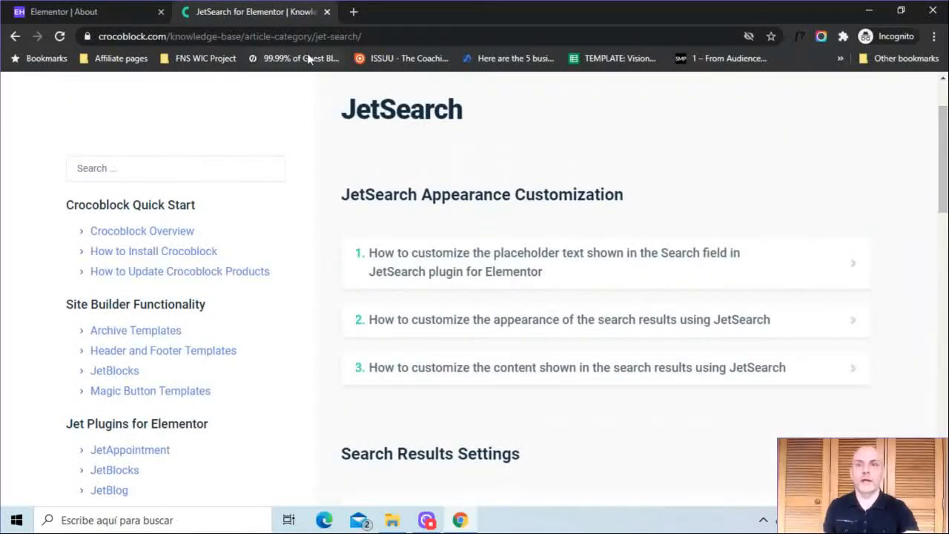
left_click(82, 11)
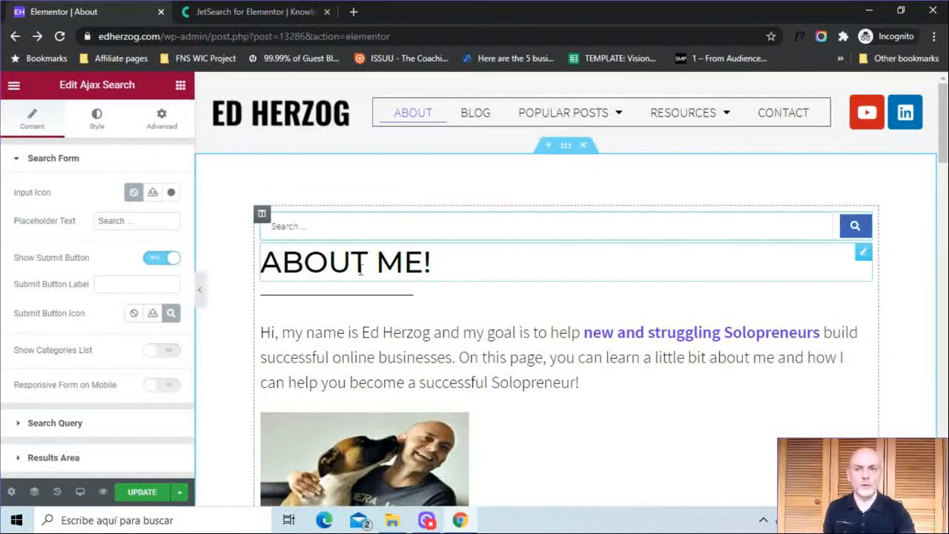
Step: Turn on Show Submit Button for the search form, leaving the button label blank
left_click(161, 258)
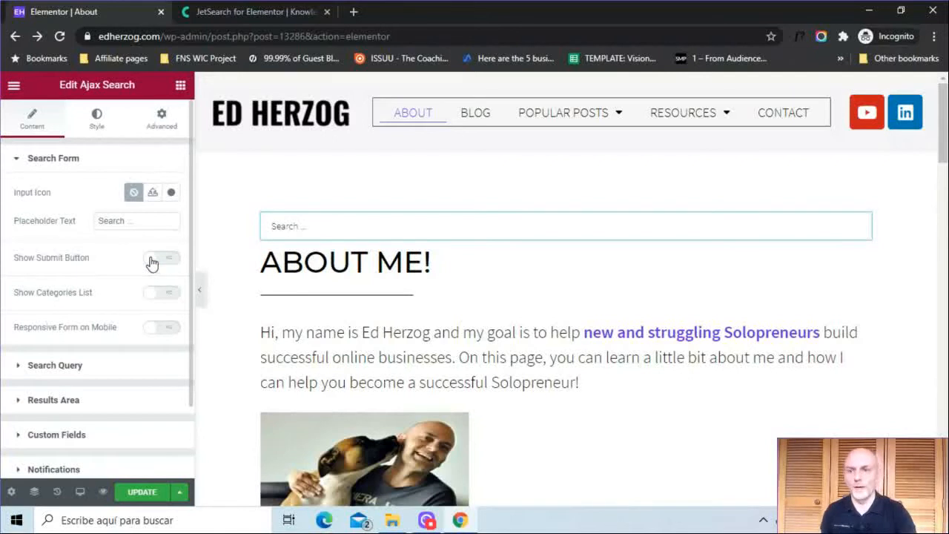
left_click(161, 257)
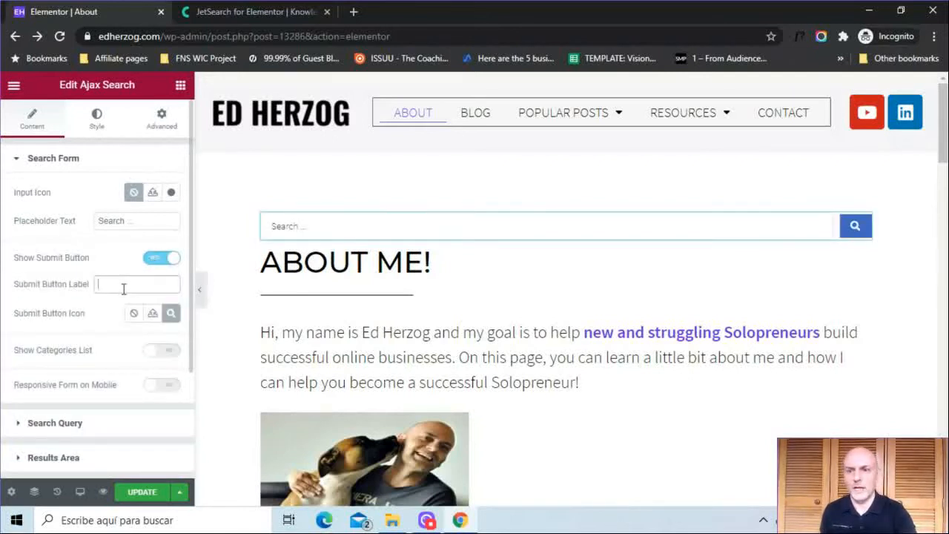
type("seard")
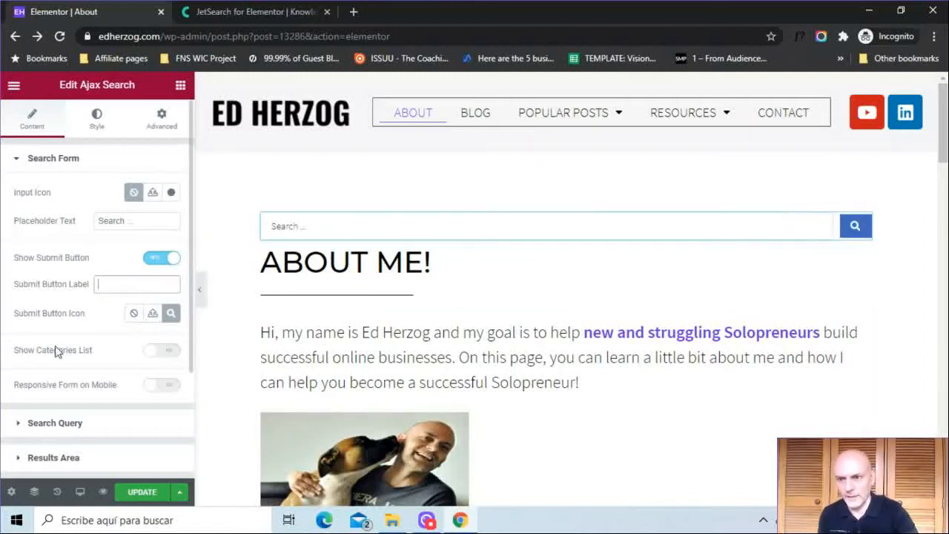
left_click(160, 350)
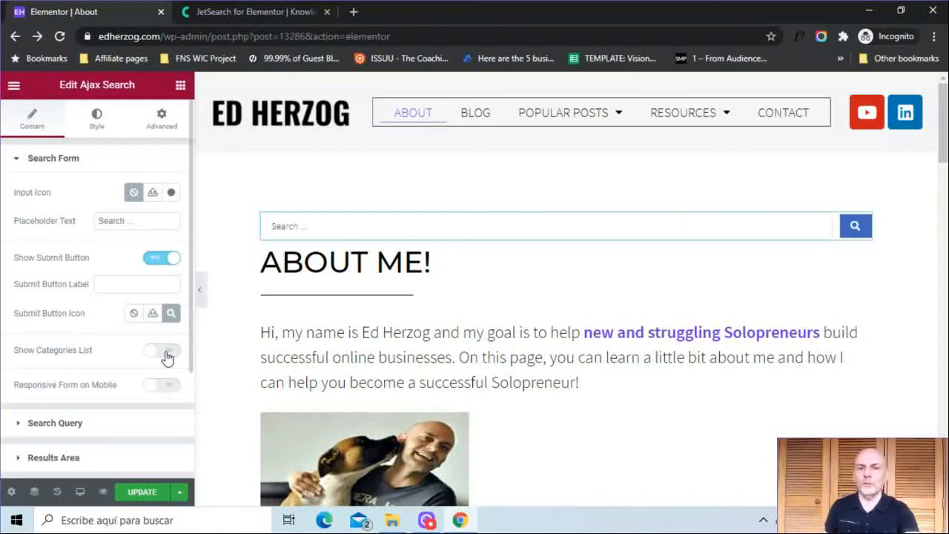
left_click(162, 350)
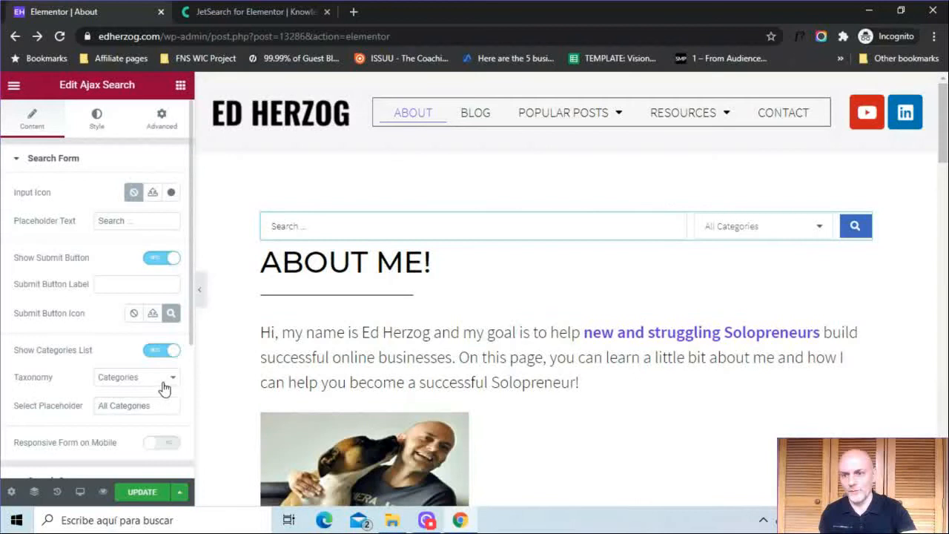
left_click(136, 378)
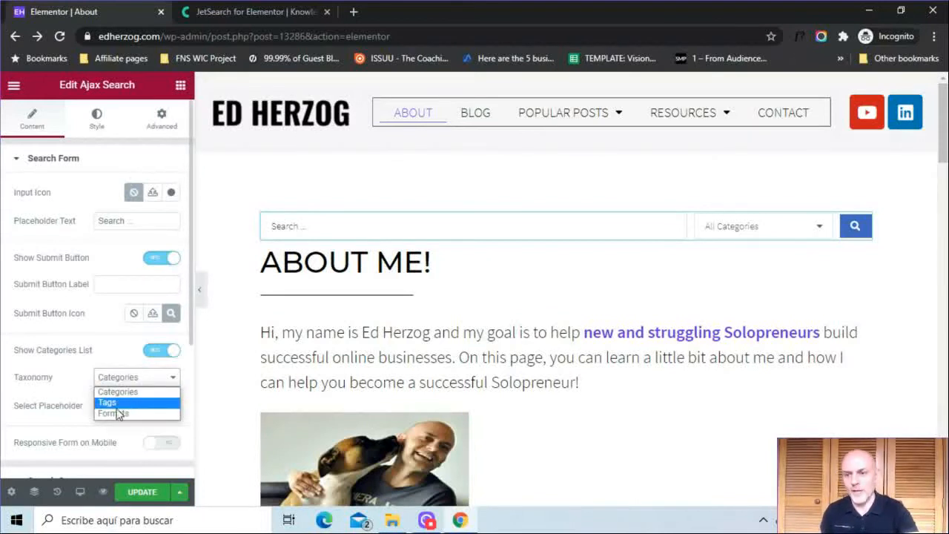
left_click(136, 377)
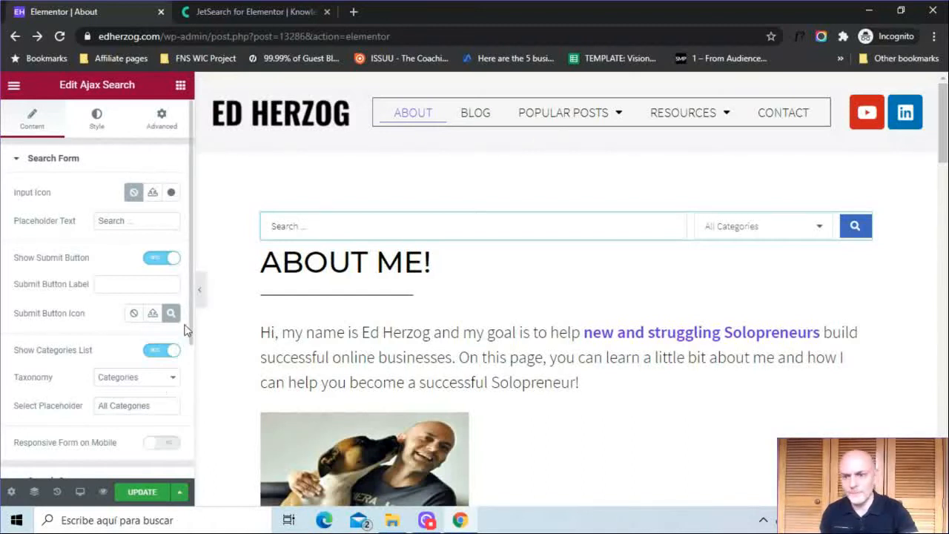
left_click(161, 350)
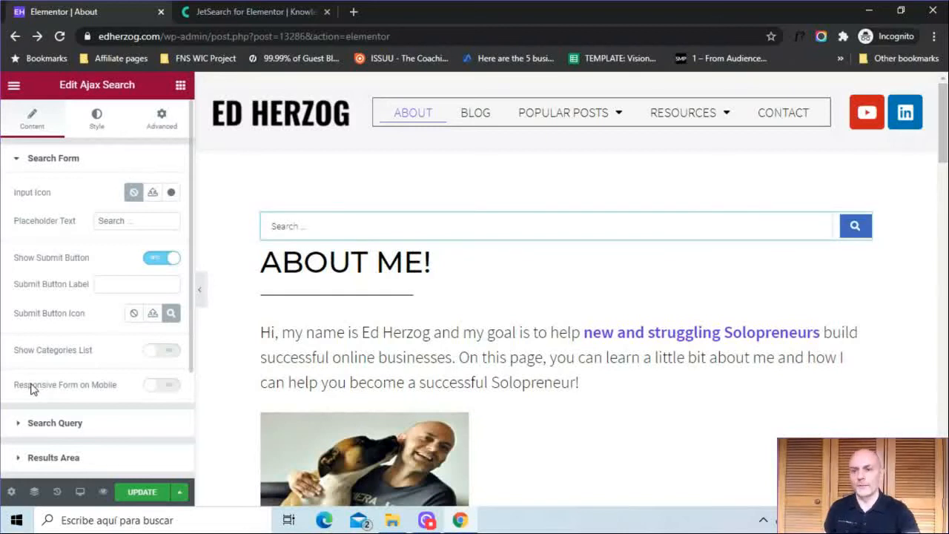
left_click(161, 385)
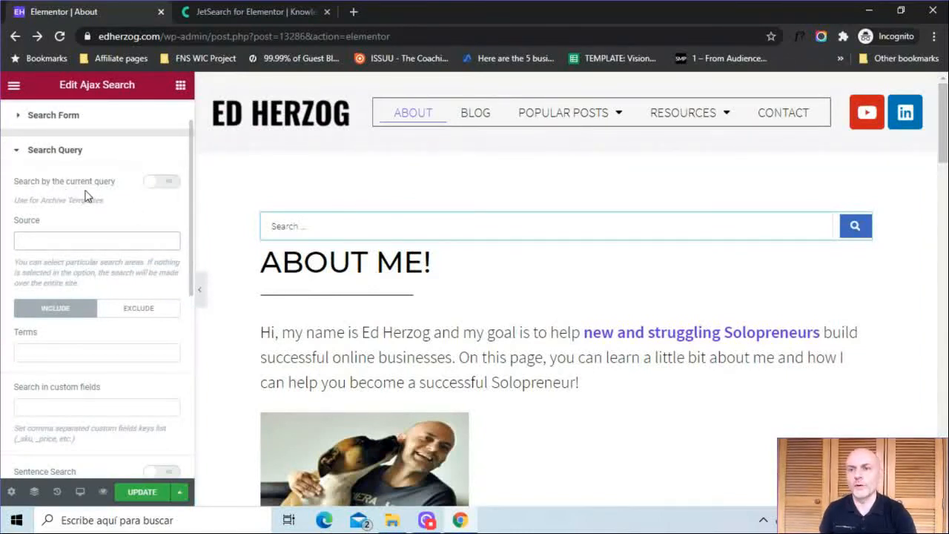
Step: Toggle Search by the current query on and off, and inspect the Source and results settings
left_click(160, 181)
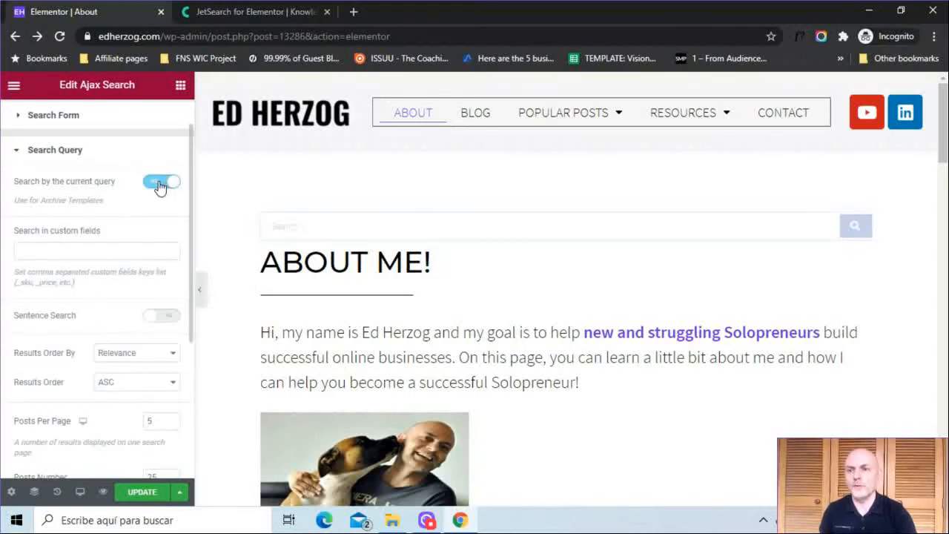
left_click(161, 181)
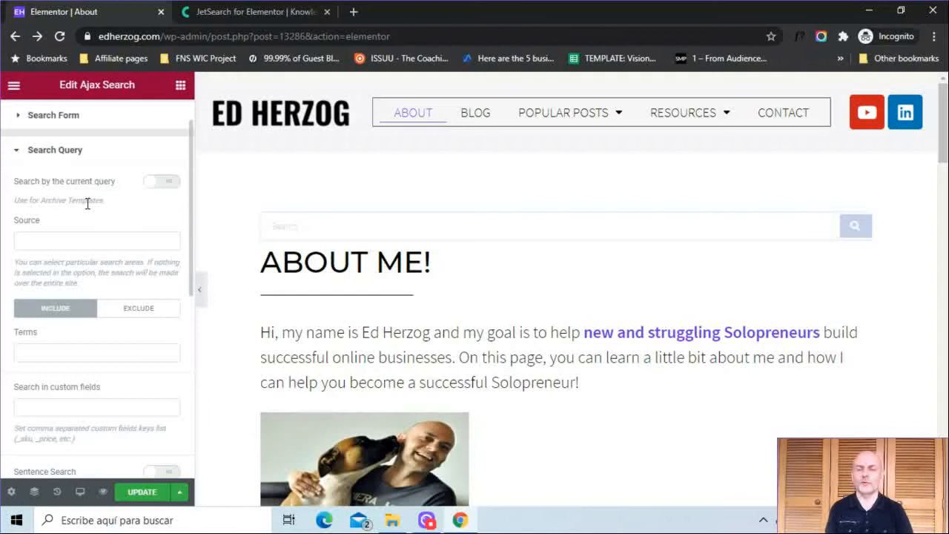
mouse_move(171, 185)
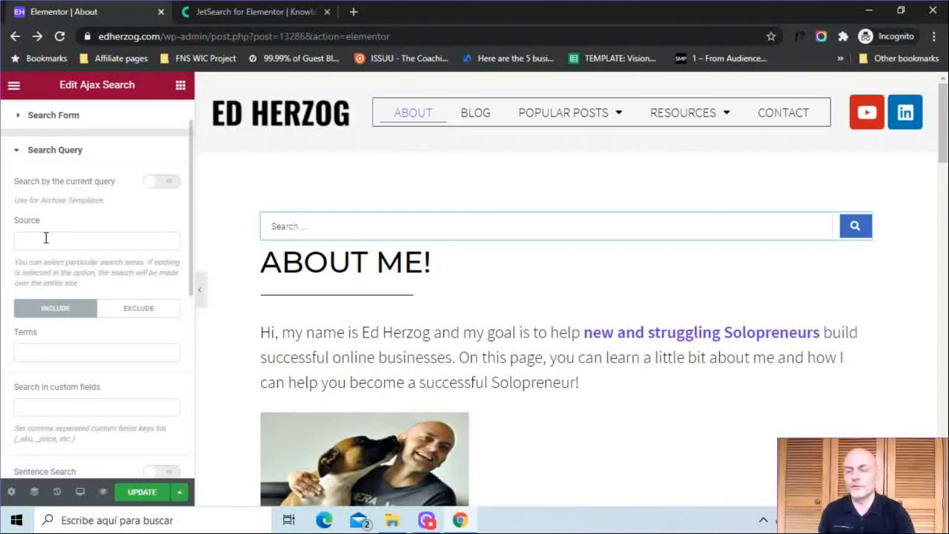
left_click(97, 240)
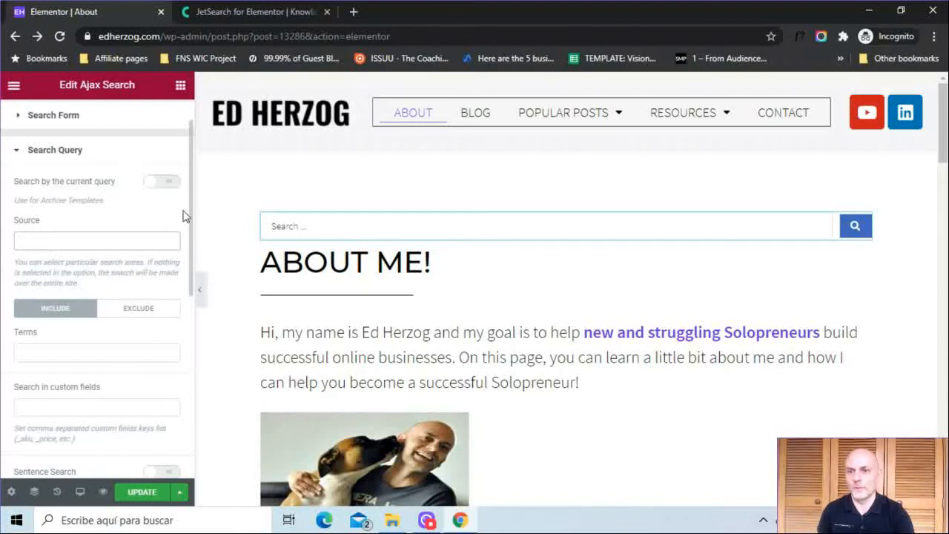
mouse_move(191, 216)
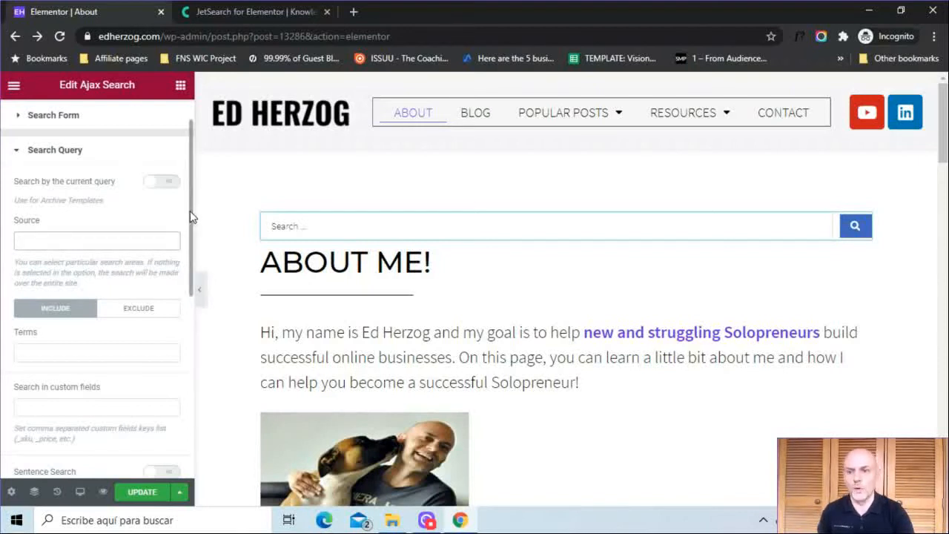
scroll("down", 3)
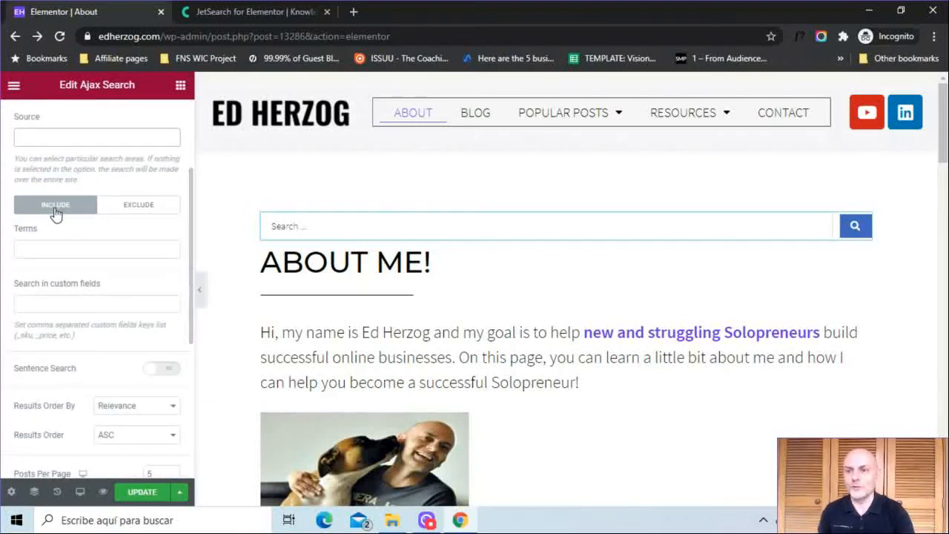
mouse_move(45, 288)
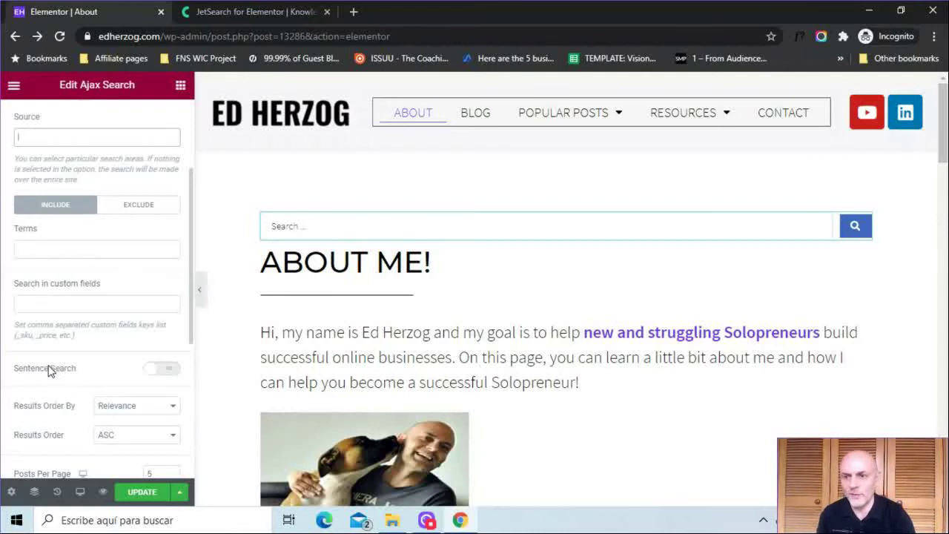
mouse_move(191, 305)
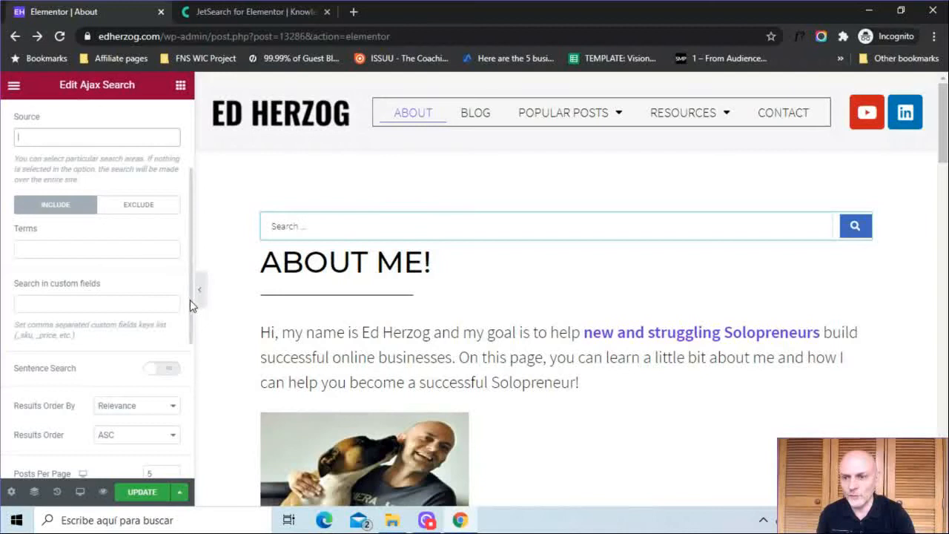
scroll("down", 3)
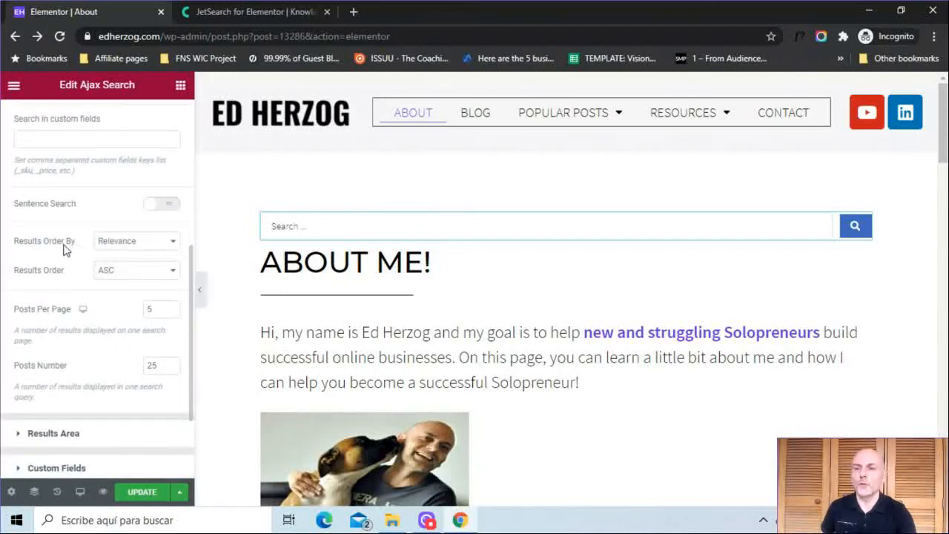
left_click(136, 240)
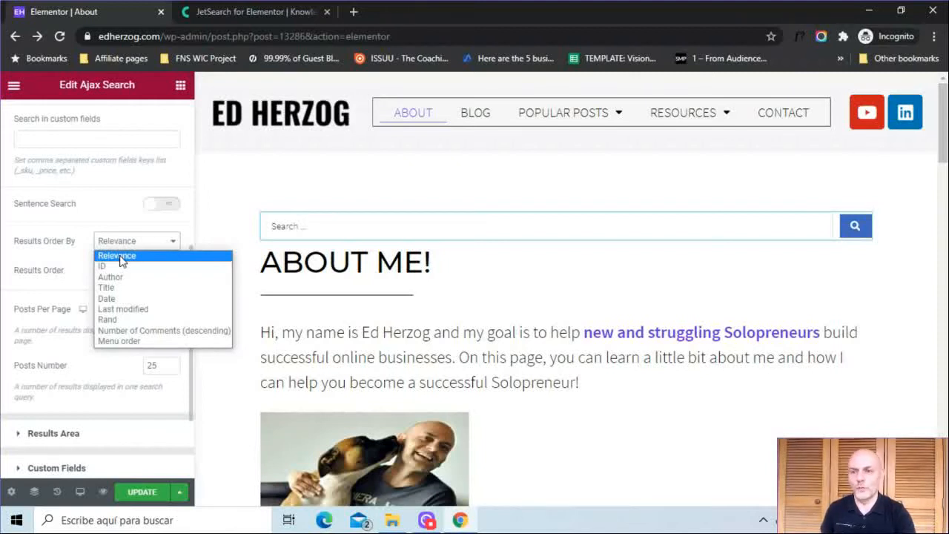
mouse_move(130, 309)
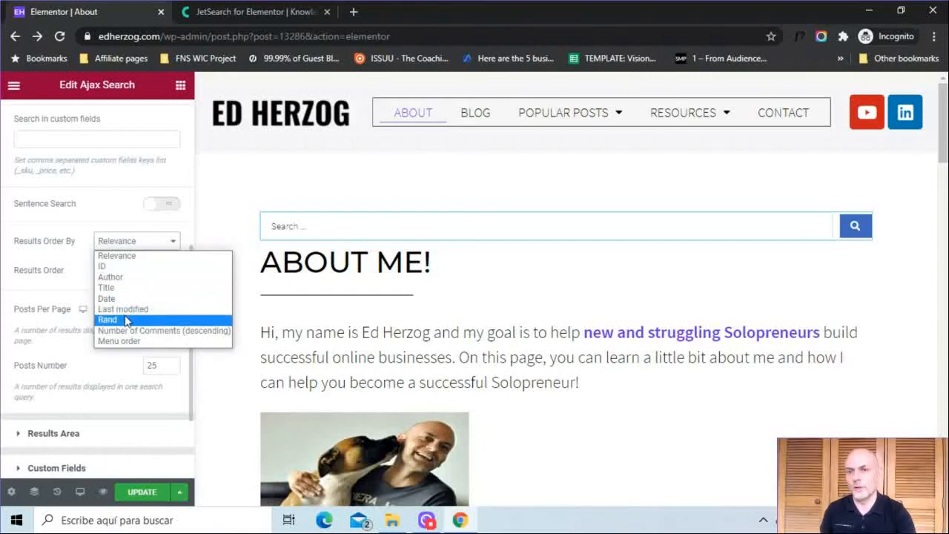
mouse_move(26, 263)
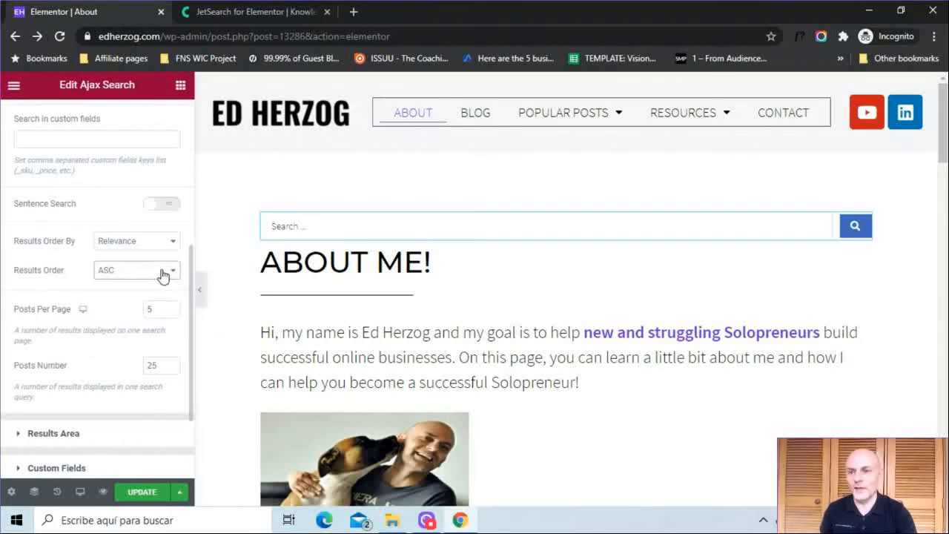
mouse_move(65, 346)
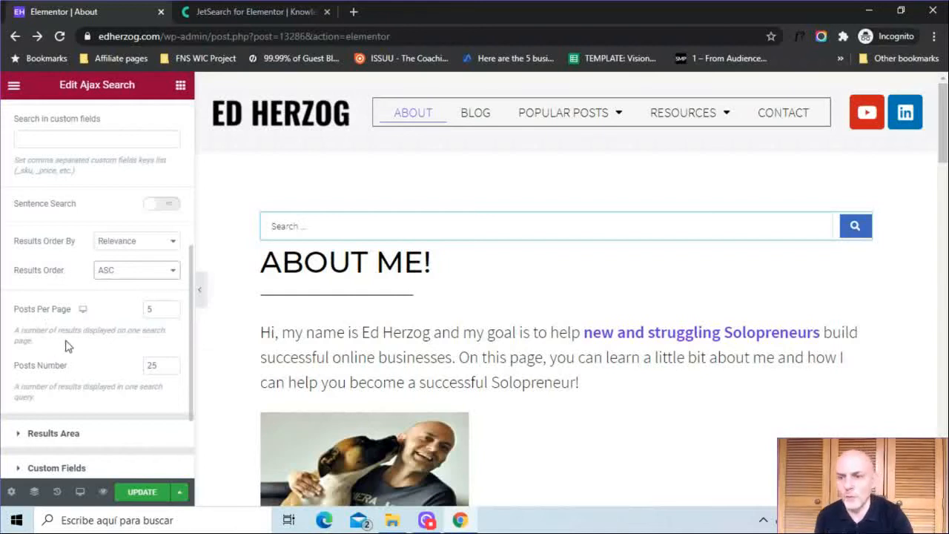
mouse_move(80, 333)
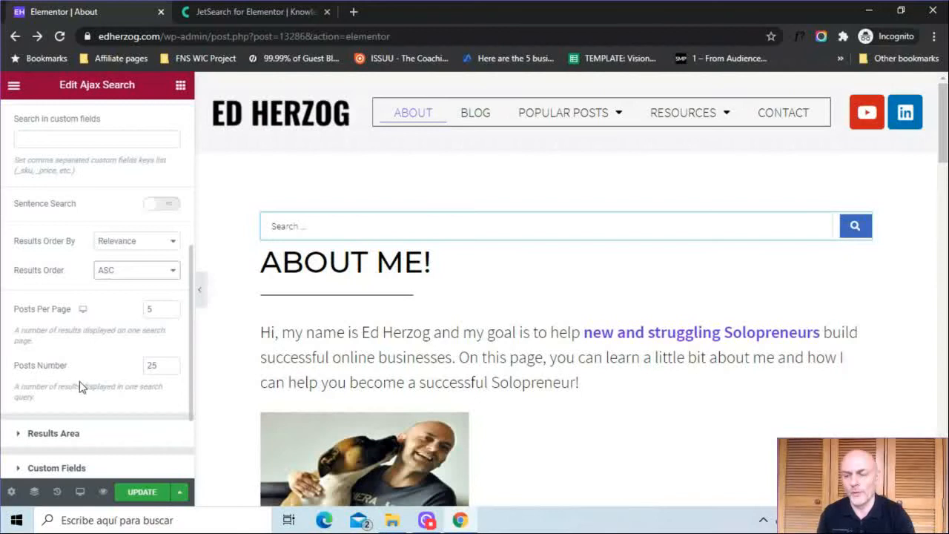
mouse_move(77, 384)
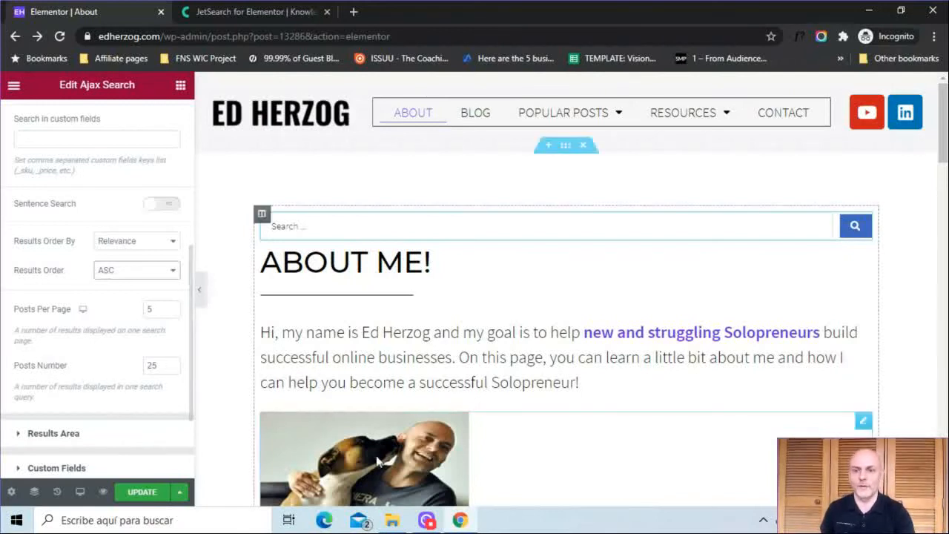
left_click(52, 432)
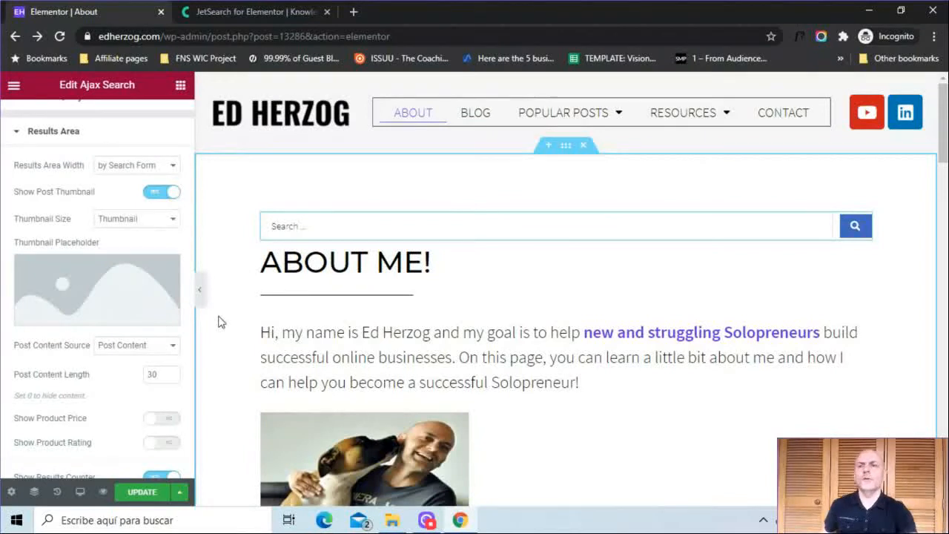
mouse_move(43, 161)
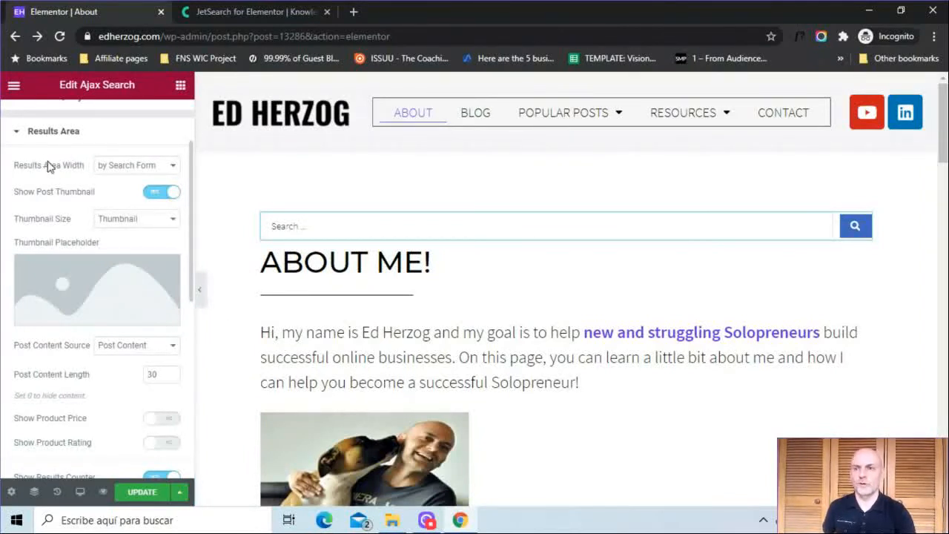
mouse_move(26, 172)
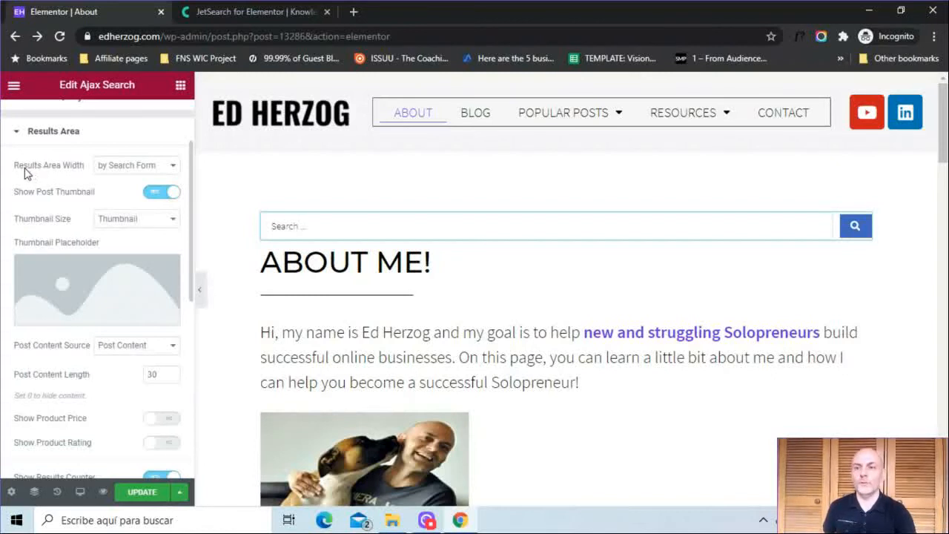
left_click(136, 164)
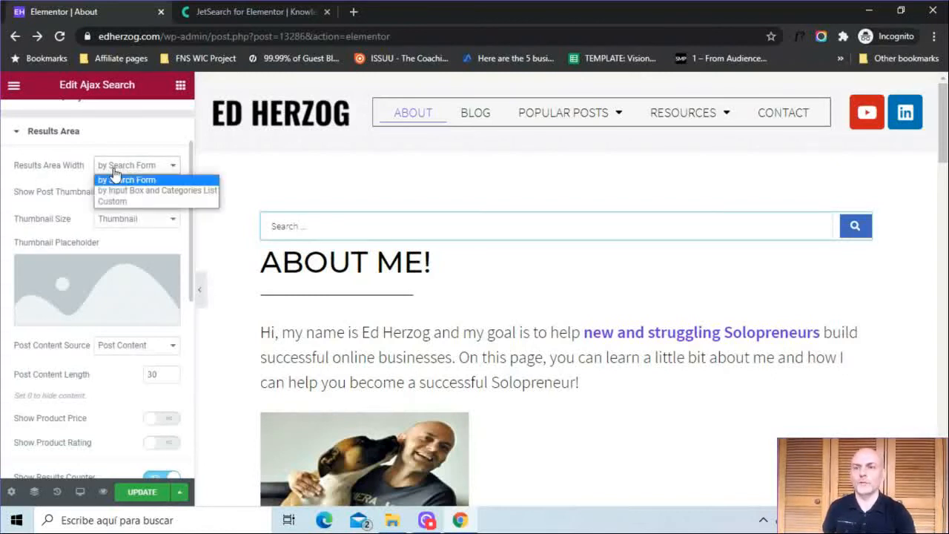
mouse_move(145, 190)
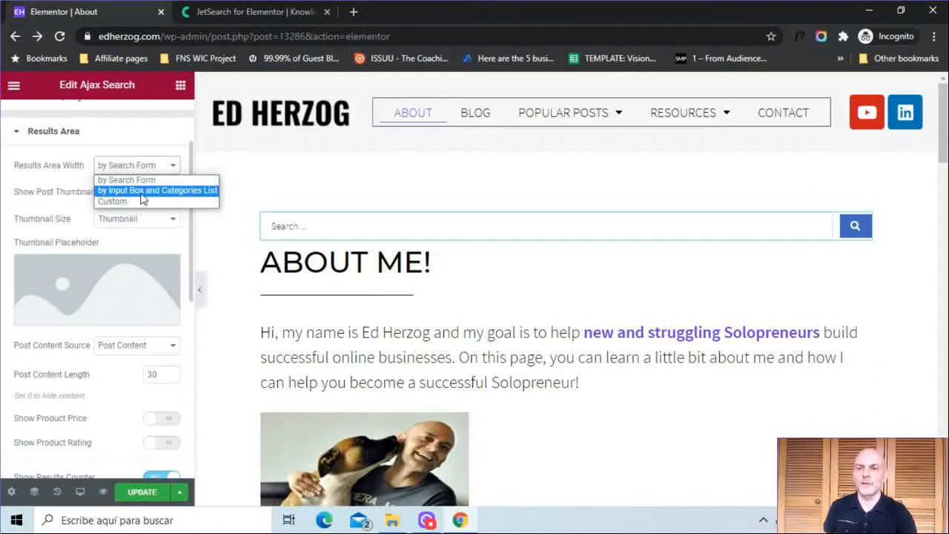
mouse_move(123, 201)
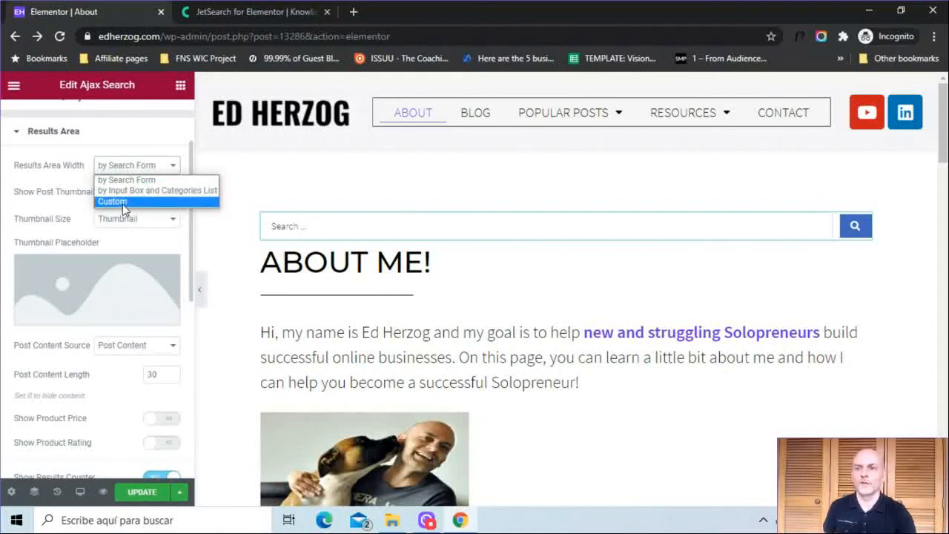
left_click(126, 179)
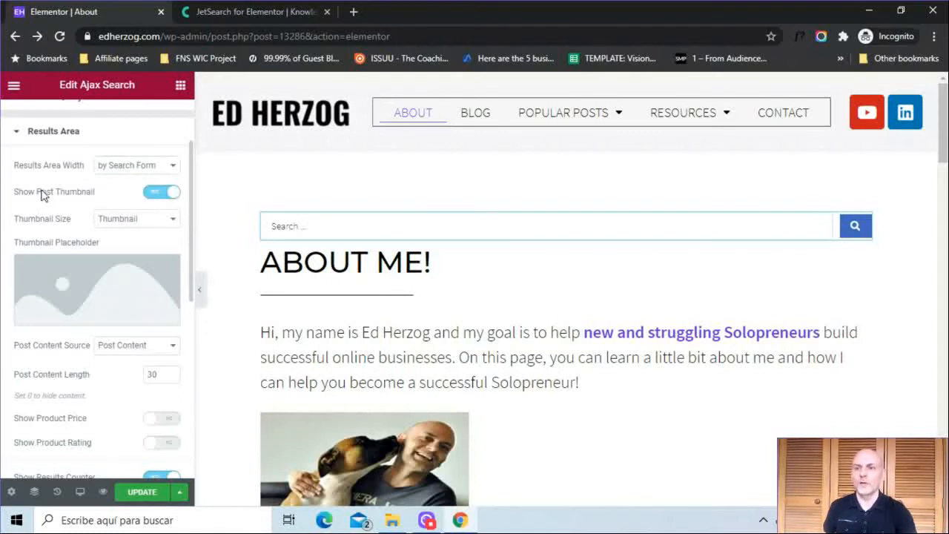
left_click(161, 192)
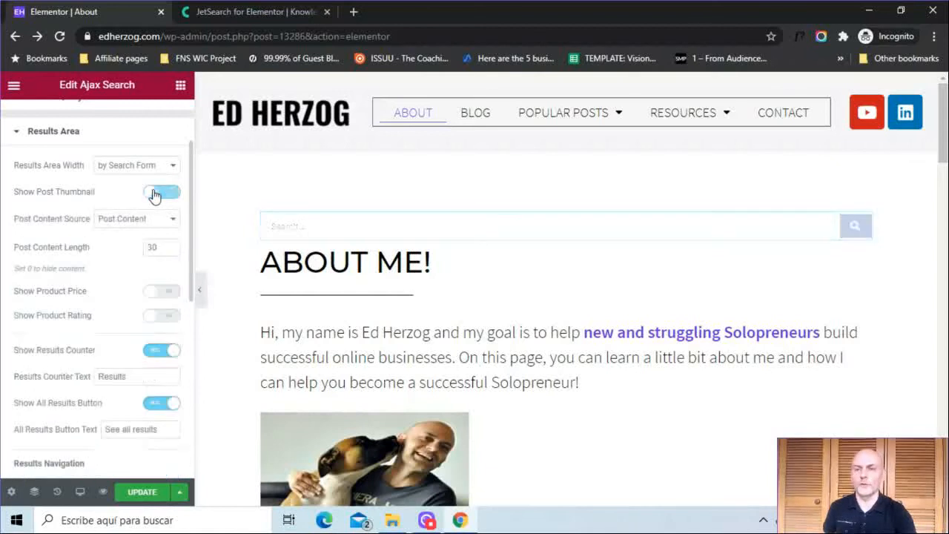
left_click(160, 192)
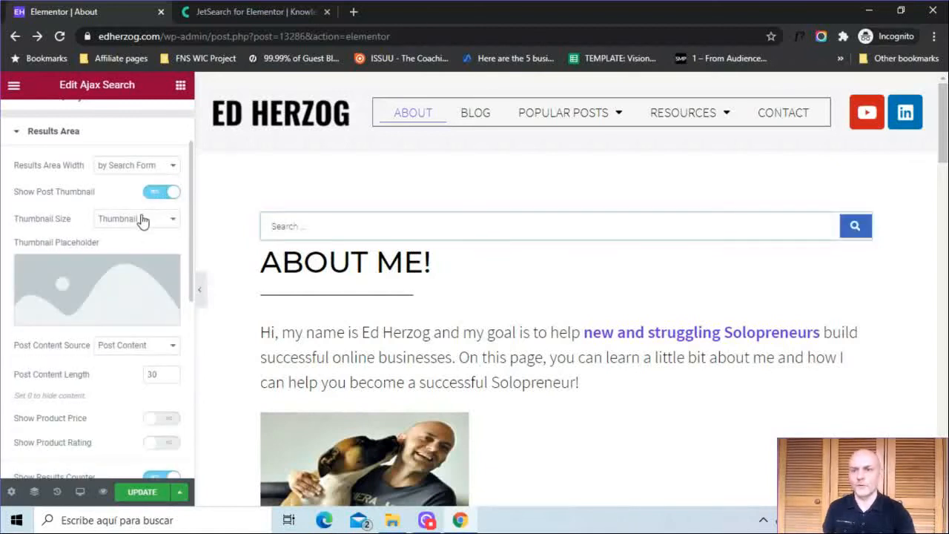
left_click(135, 217)
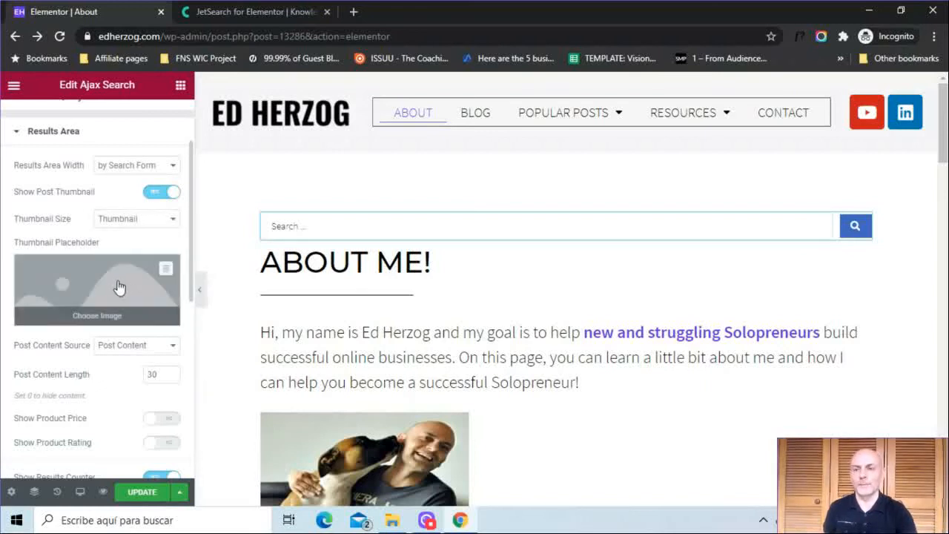
mouse_move(153, 287)
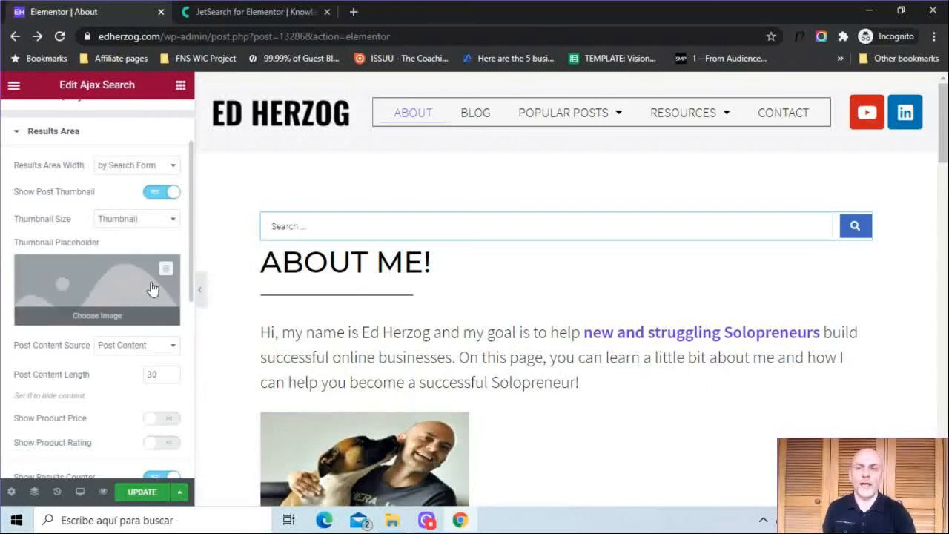
mouse_move(191, 289)
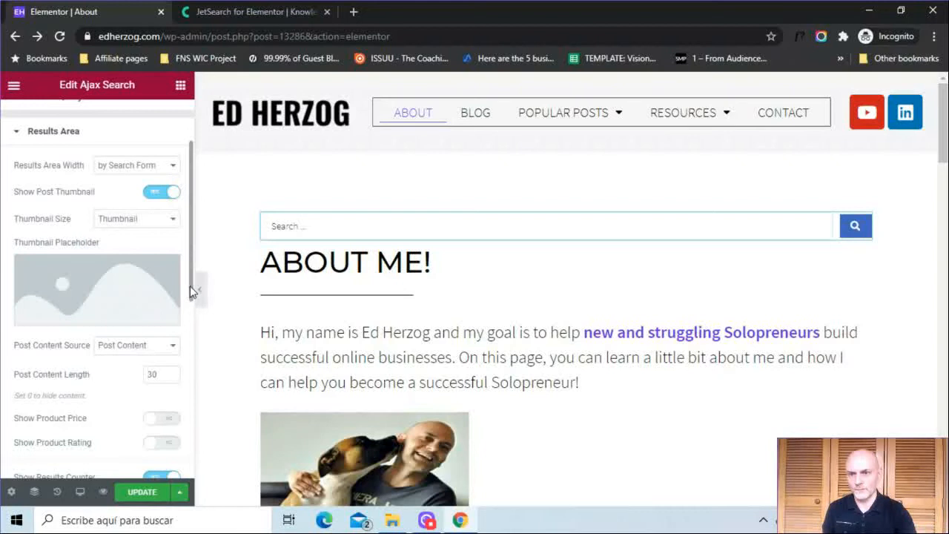
scroll("down", 3)
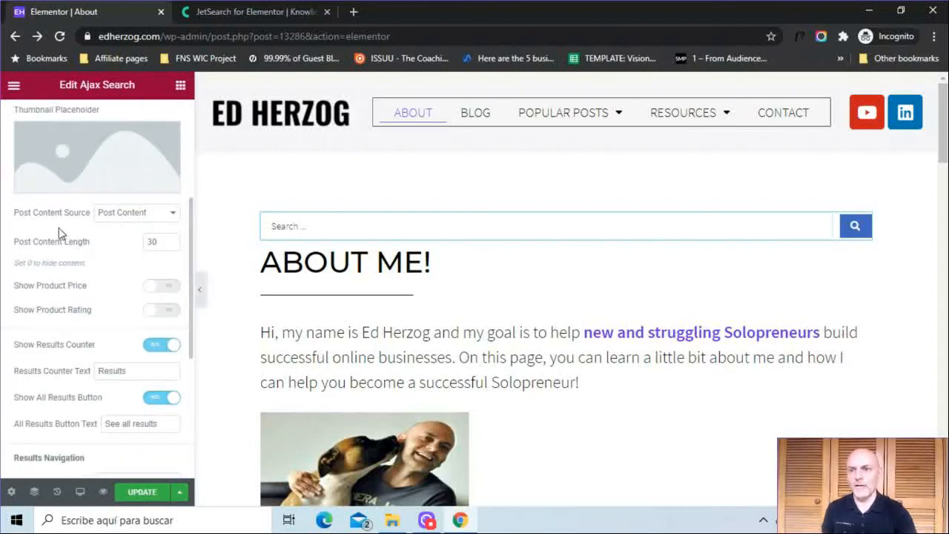
left_click(136, 212)
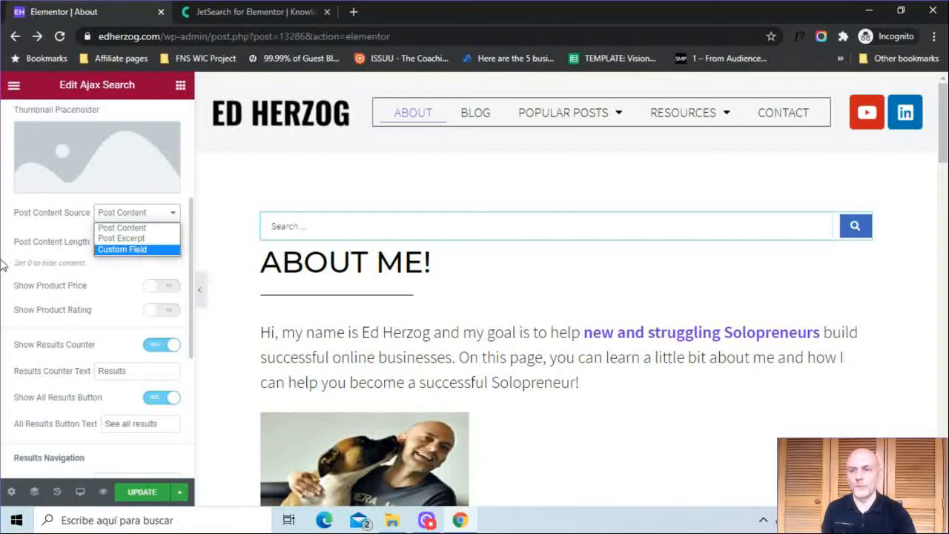
left_click(122, 227)
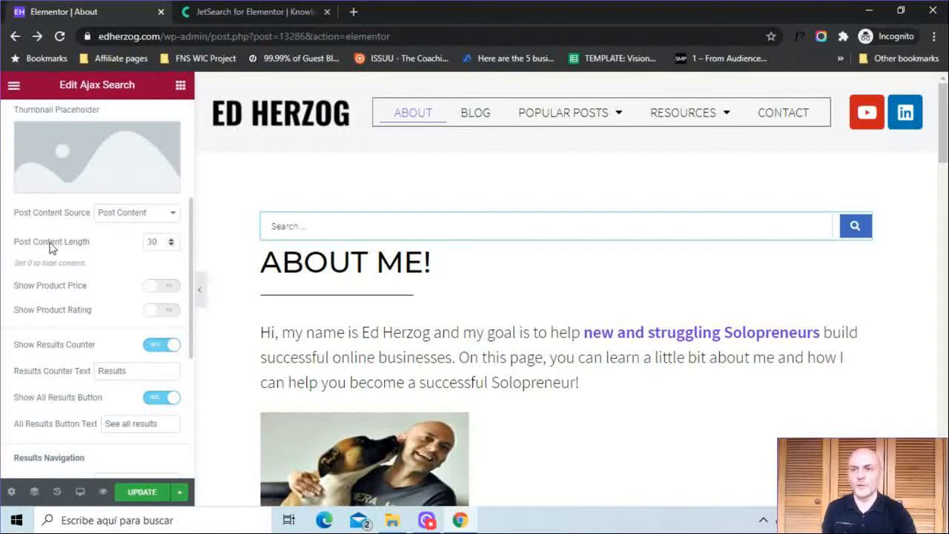
left_click(155, 241)
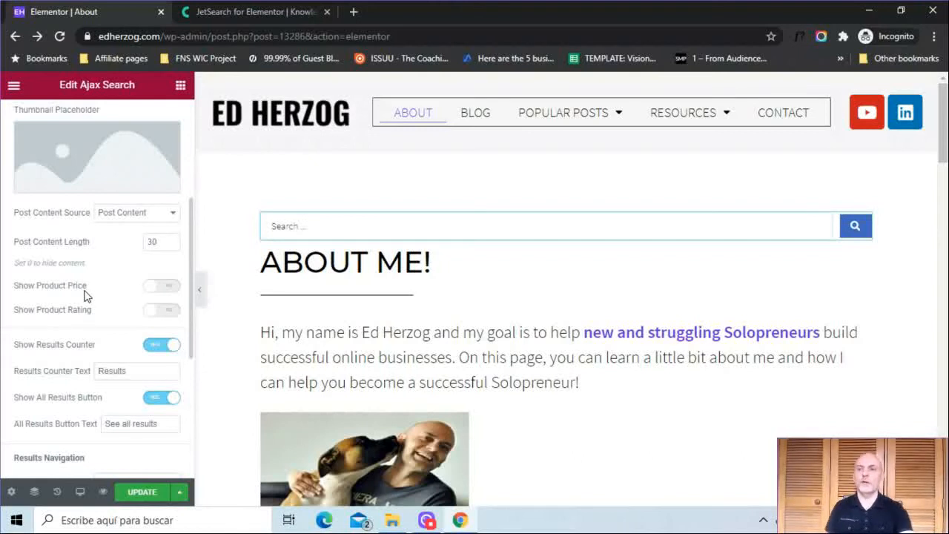
mouse_move(169, 283)
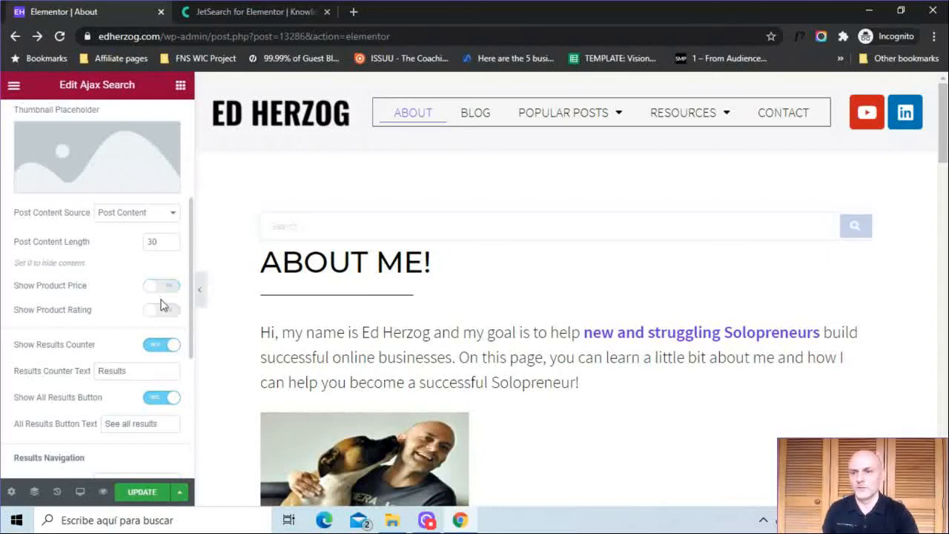
left_click(161, 309)
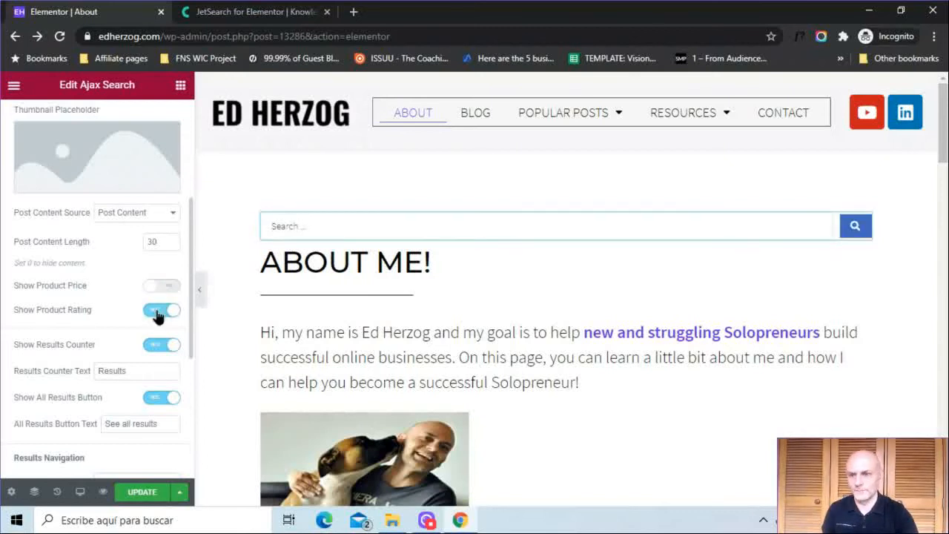
left_click(156, 309)
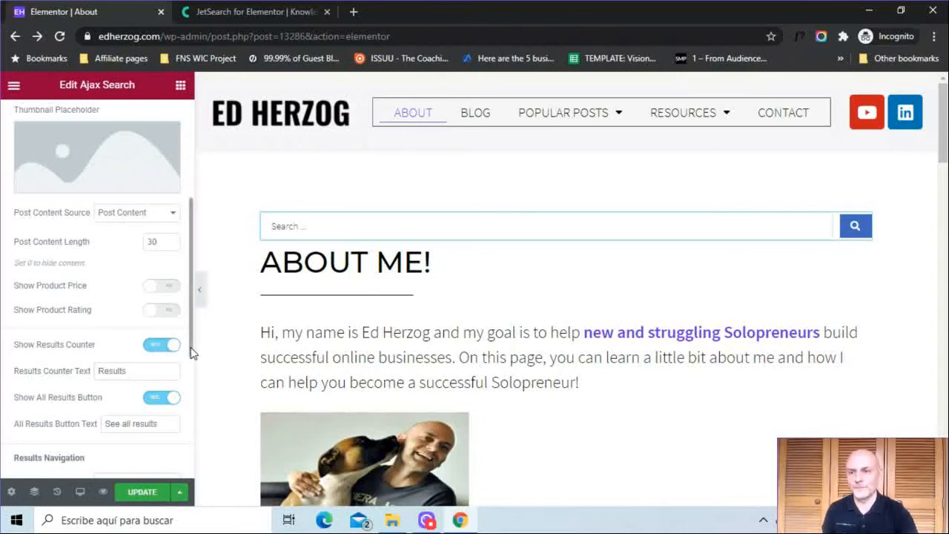
mouse_move(37, 400)
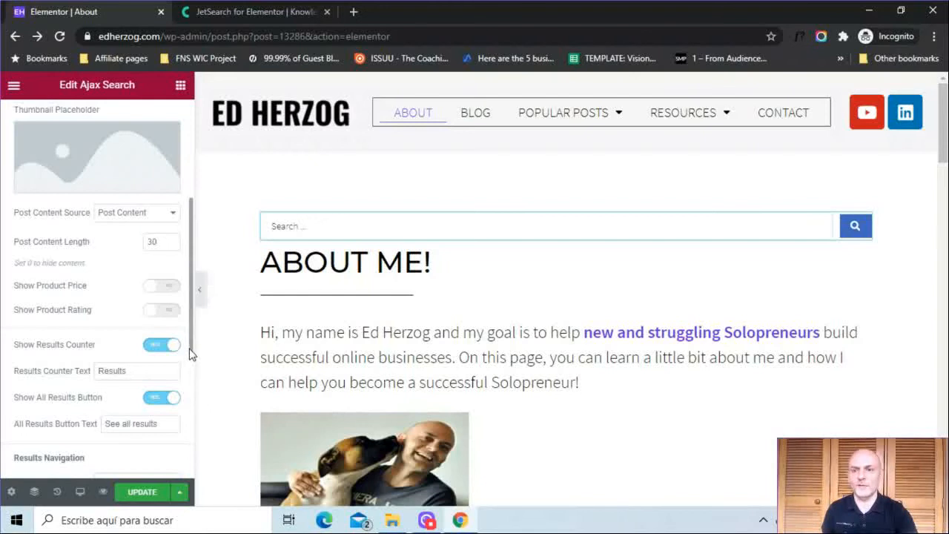
scroll("down", 3)
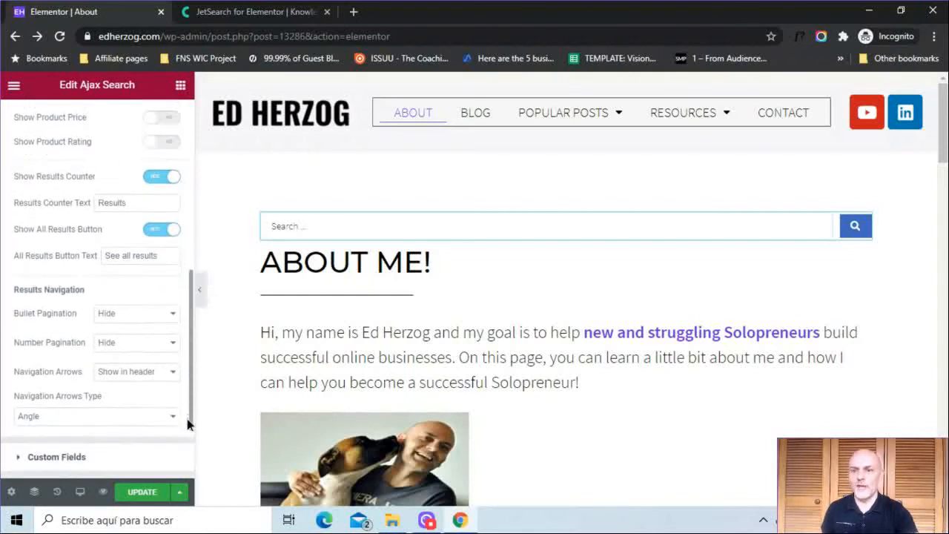
scroll("down", 3)
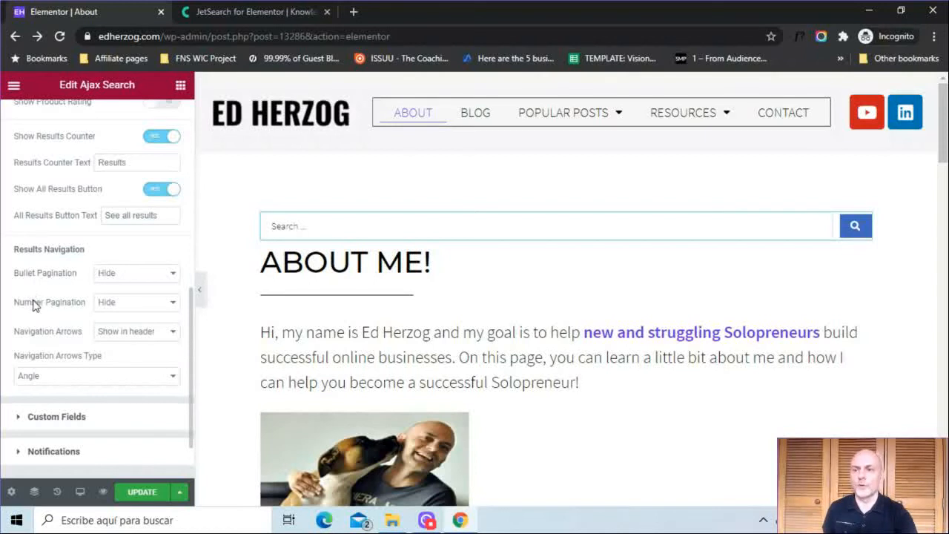
left_click(135, 273)
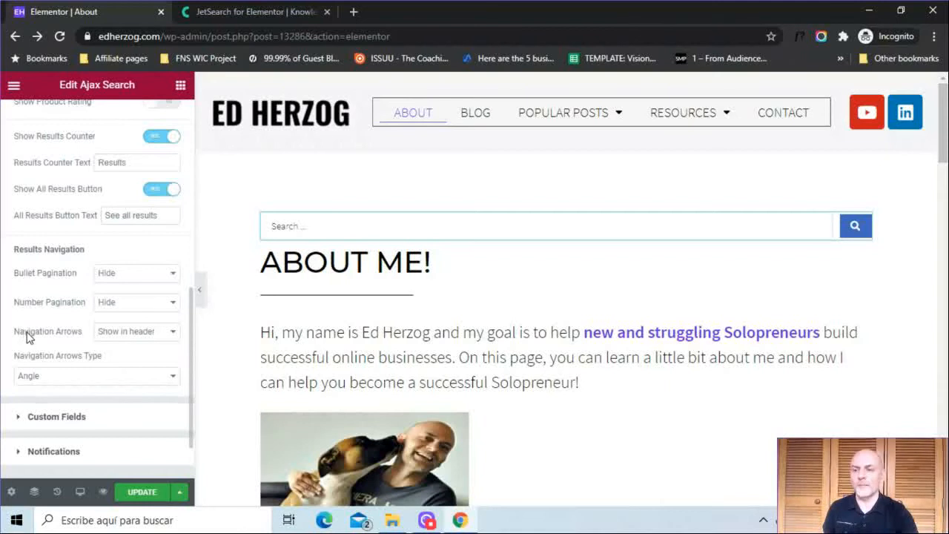
left_click(135, 332)
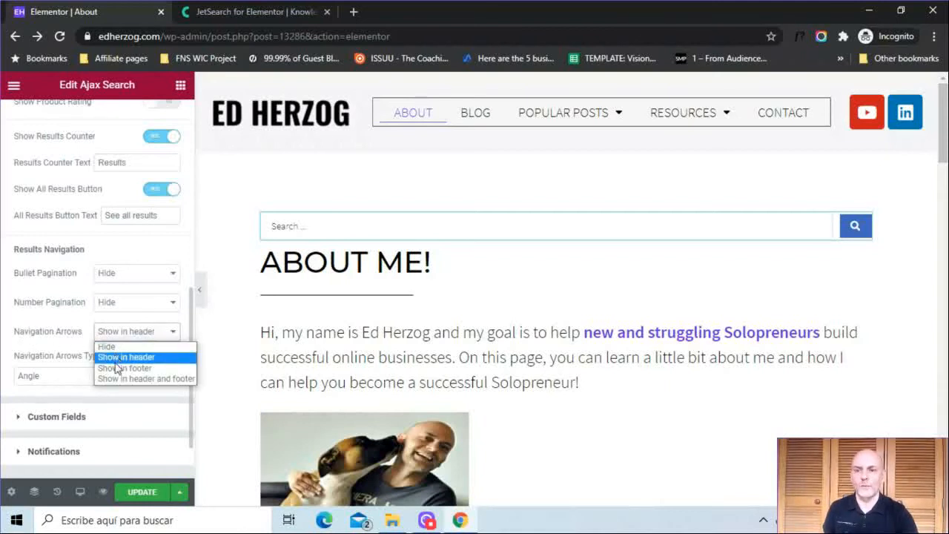
left_click(126, 356)
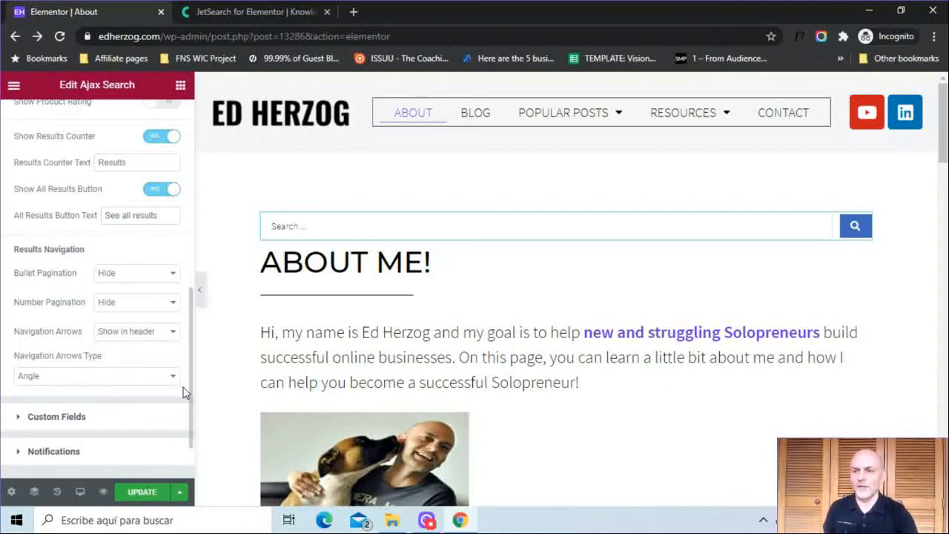
left_click(96, 375)
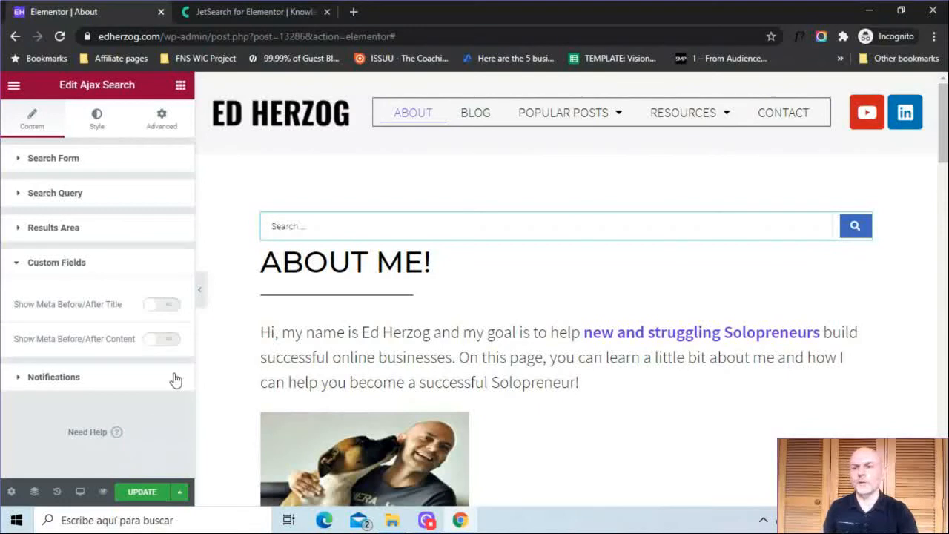
mouse_move(58, 311)
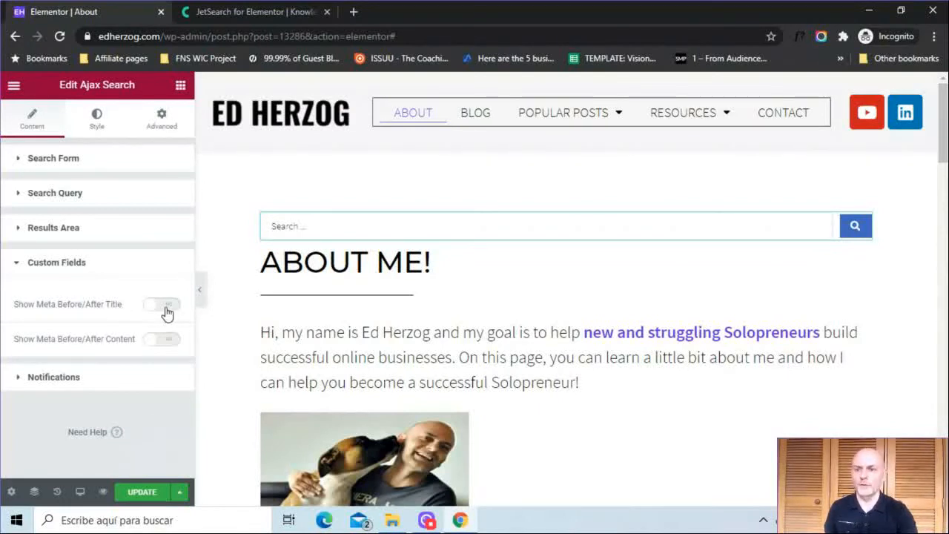
Step: Disable Show Meta Before/After Title, enable Show Meta Before/After Content, and collapse Custom Fields
left_click(161, 304)
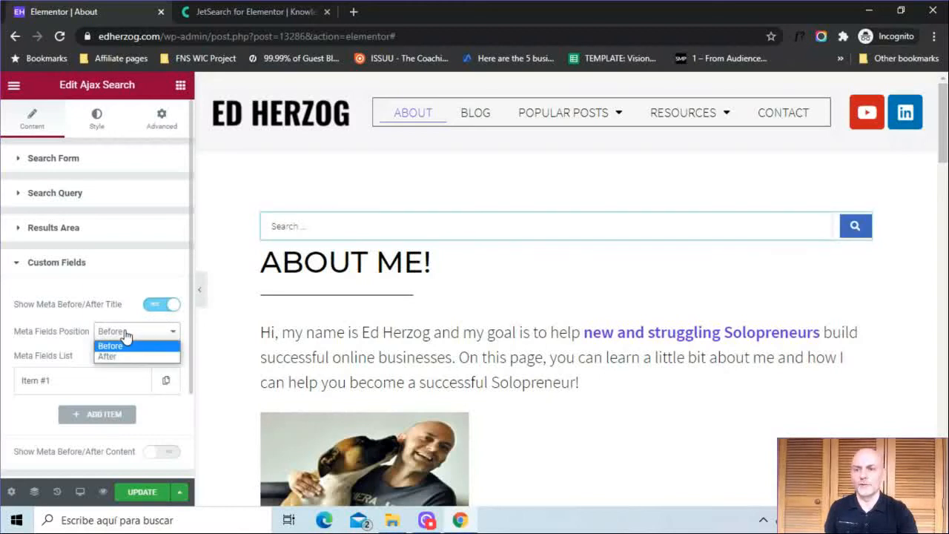
left_click(110, 346)
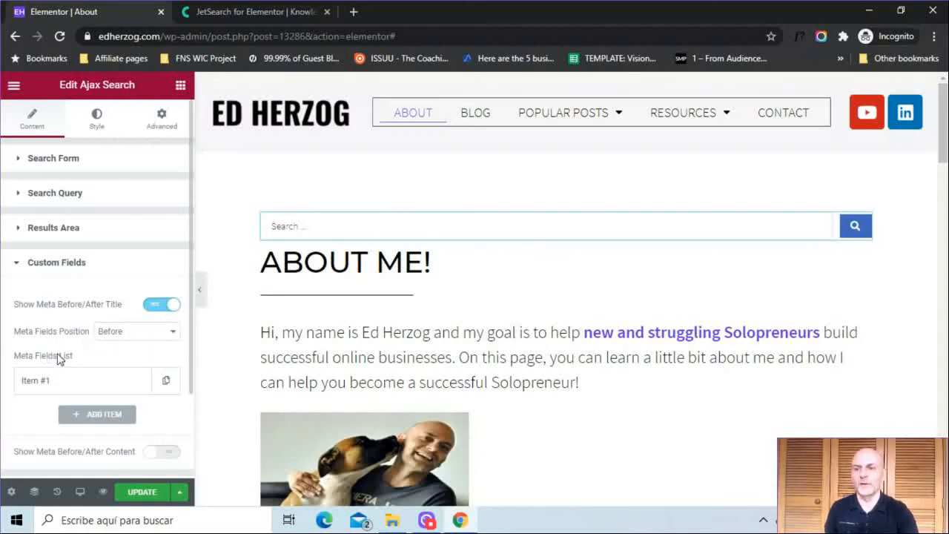
left_click(161, 304)
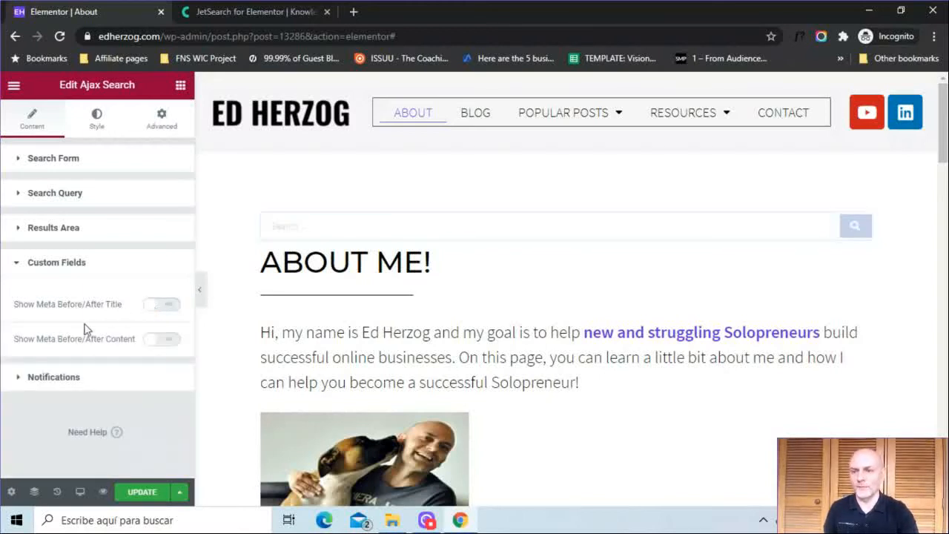
left_click(161, 339)
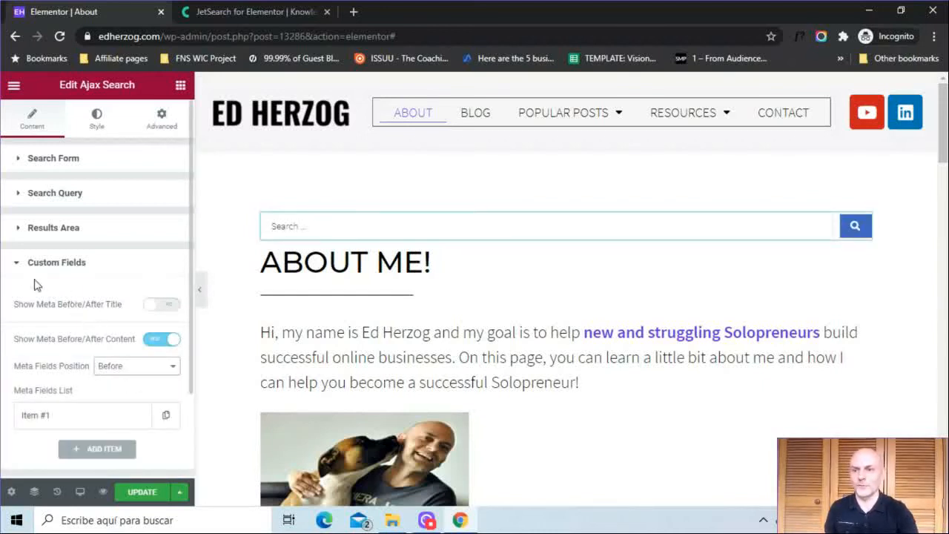
left_click(56, 261)
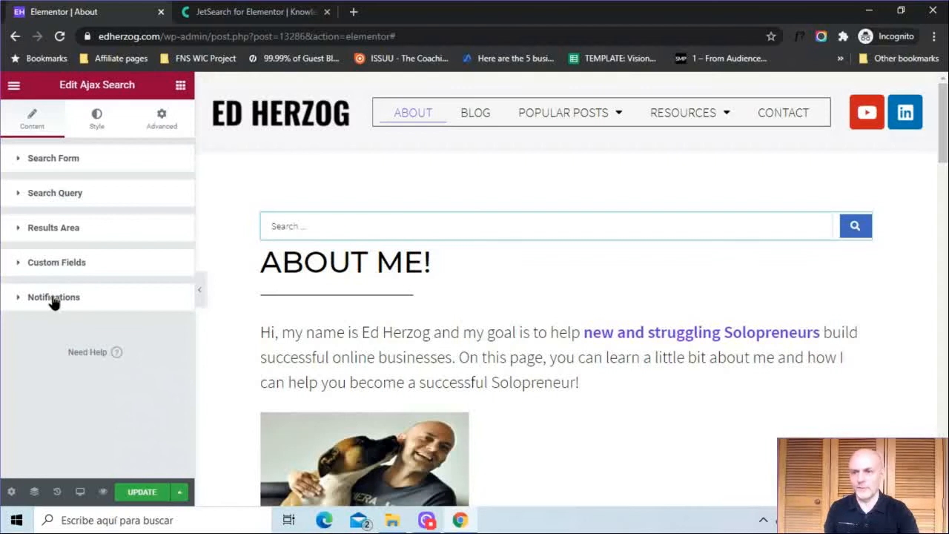
Step: Expand Notifications to show the no-results and technical error messages
left_click(53, 297)
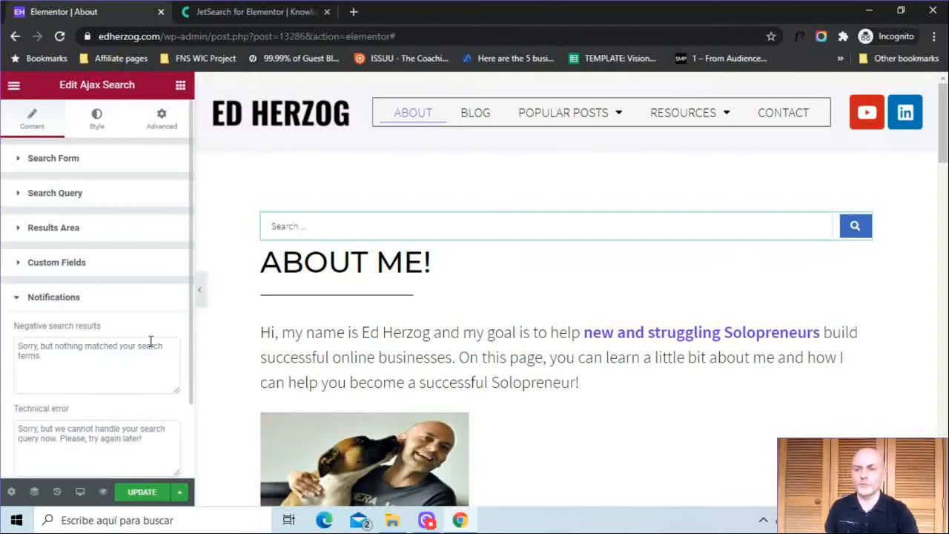
mouse_move(30, 413)
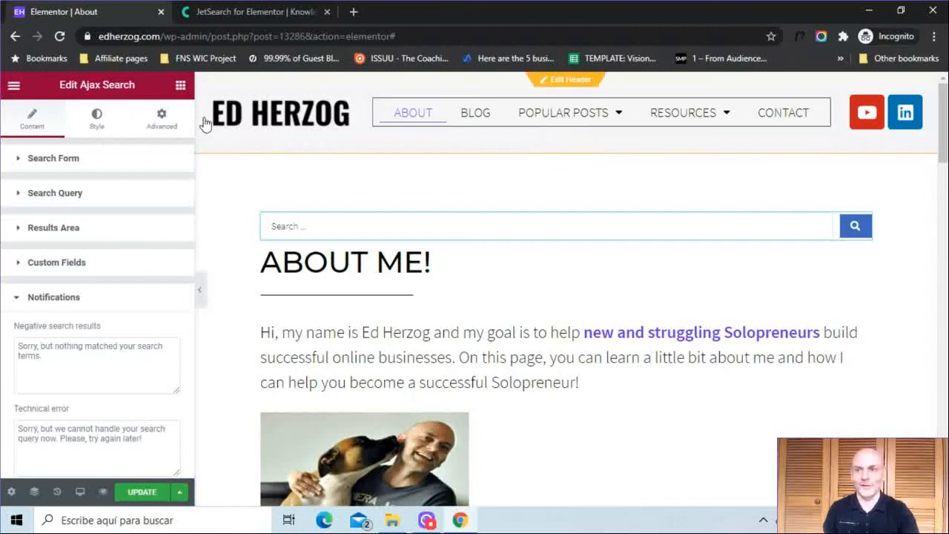
Step: In the Style tab, browse the sections and expand Search Form's background, padding and border options
left_click(96, 119)
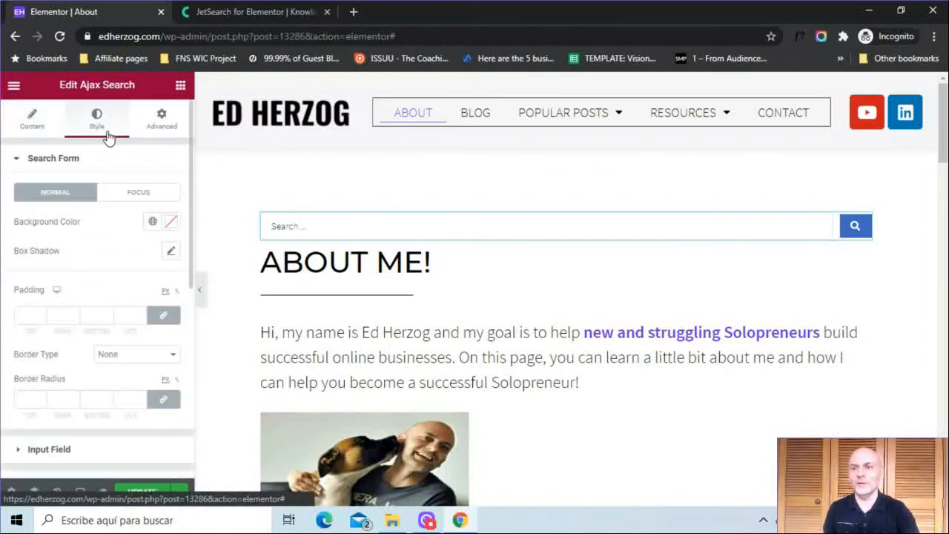
left_click(49, 158)
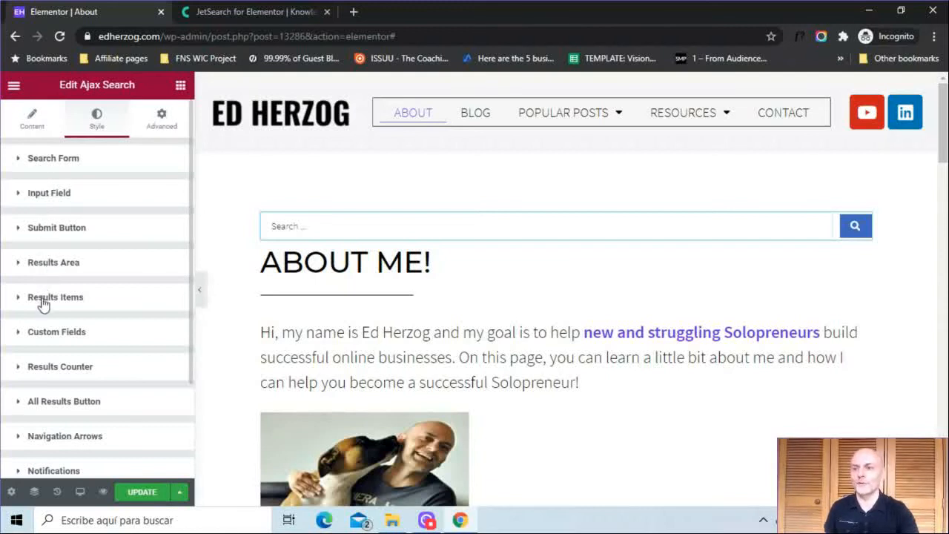
mouse_move(47, 402)
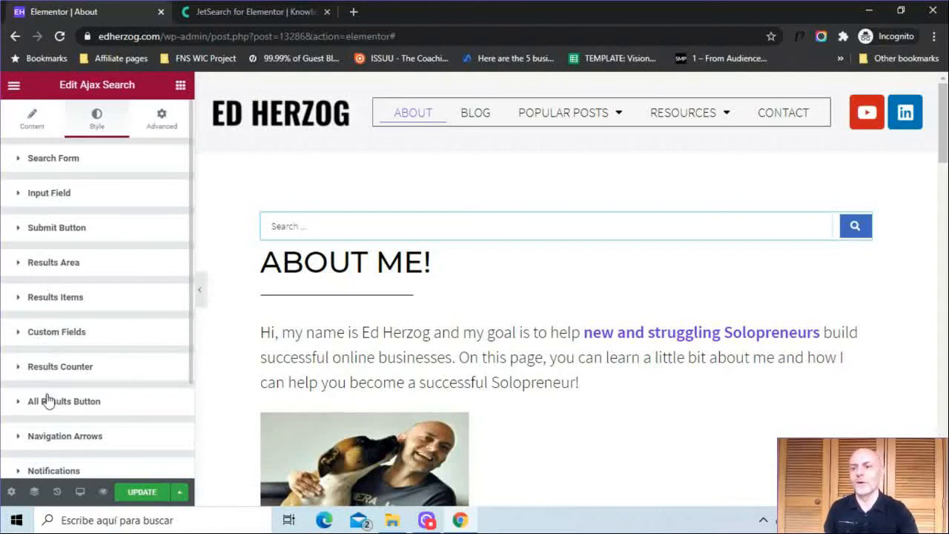
mouse_move(144, 390)
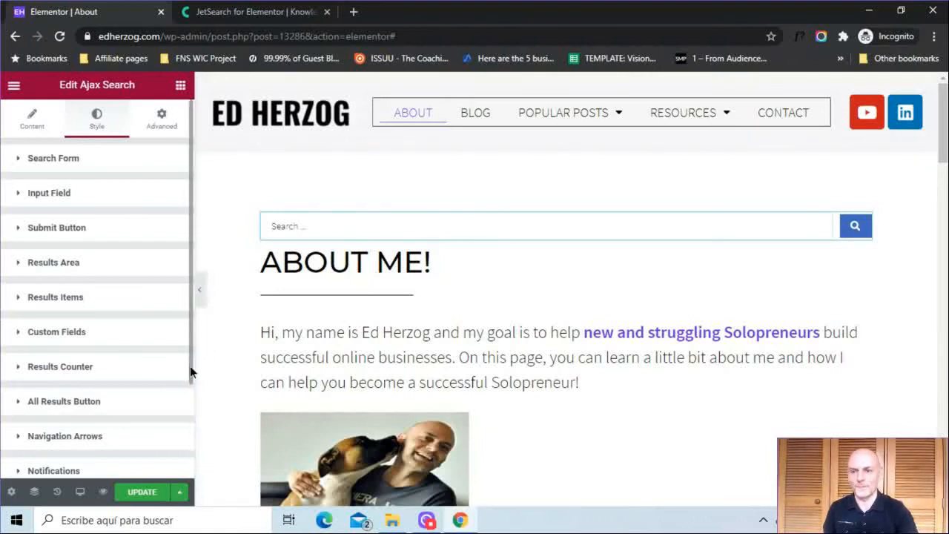
scroll("down", 3)
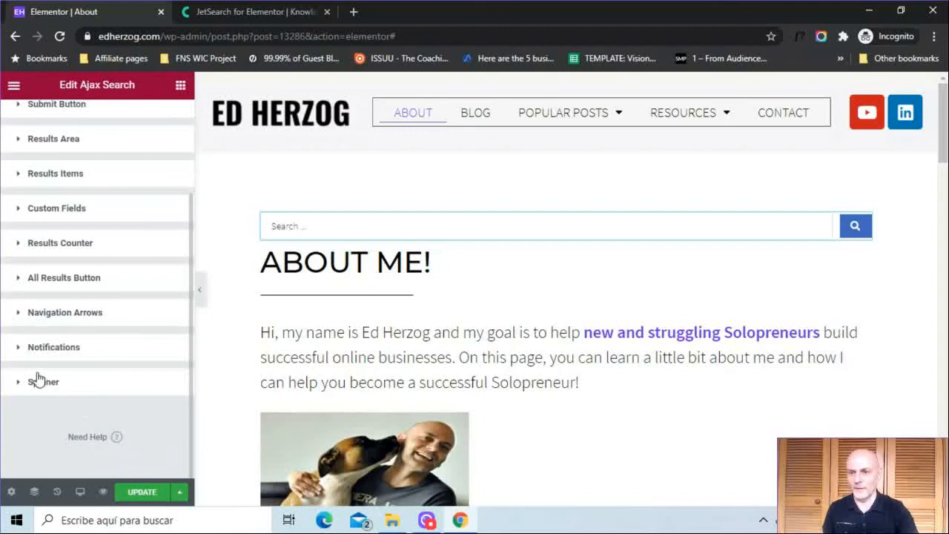
mouse_move(69, 222)
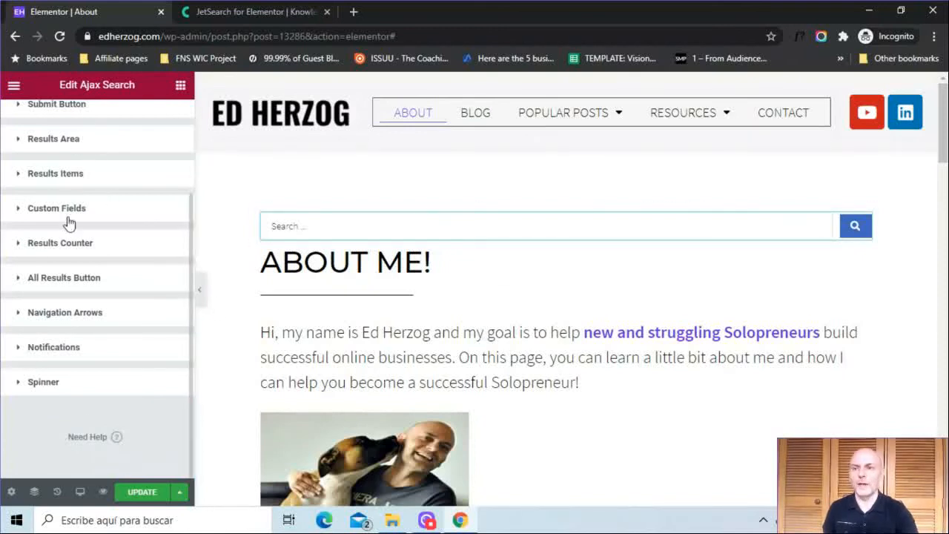
mouse_move(95, 273)
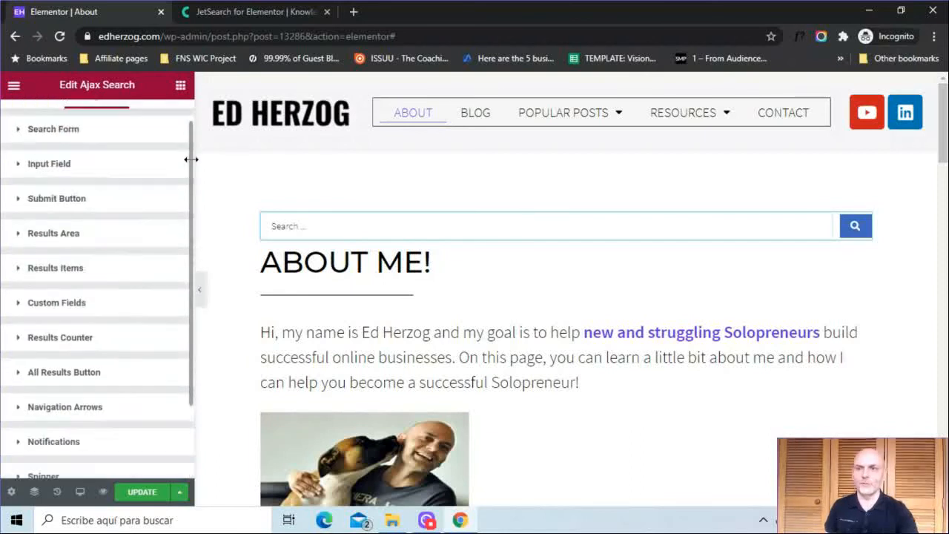
left_click(52, 128)
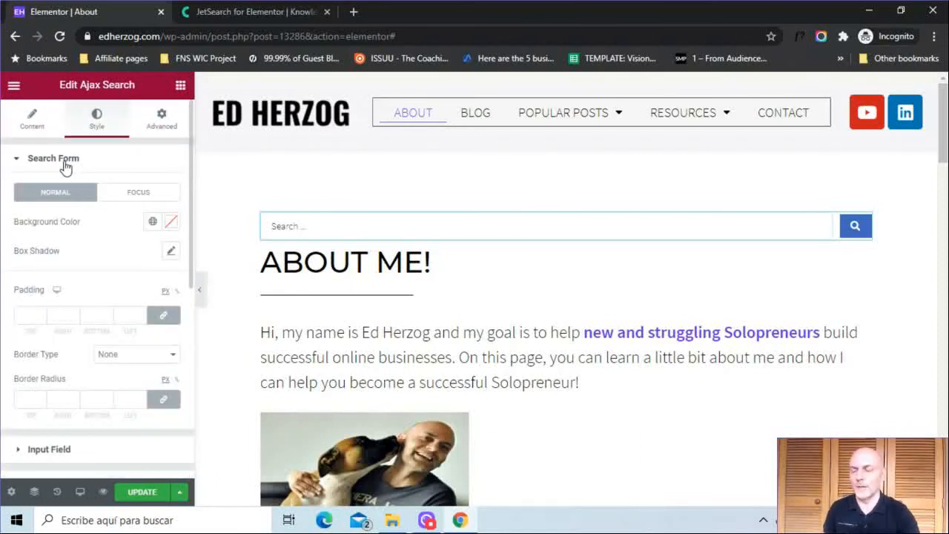
mouse_move(43, 228)
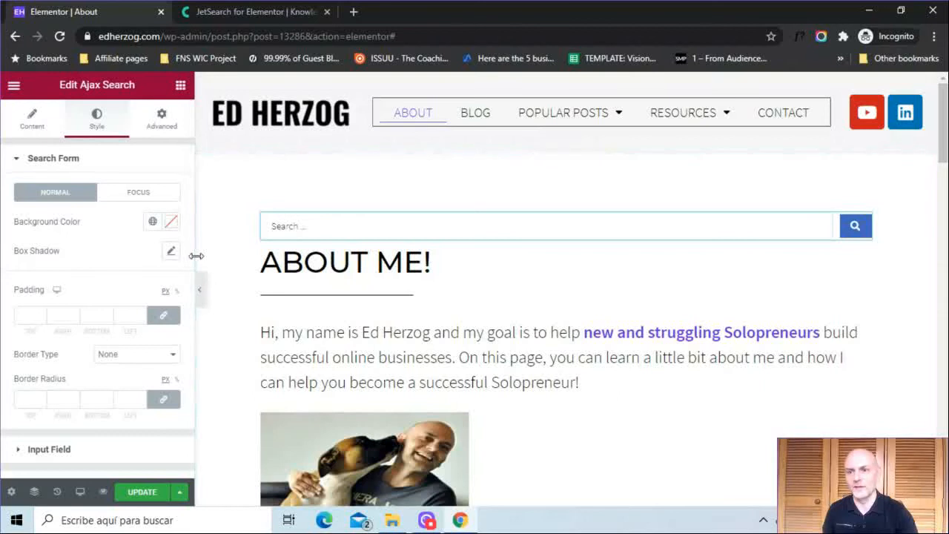
mouse_move(37, 452)
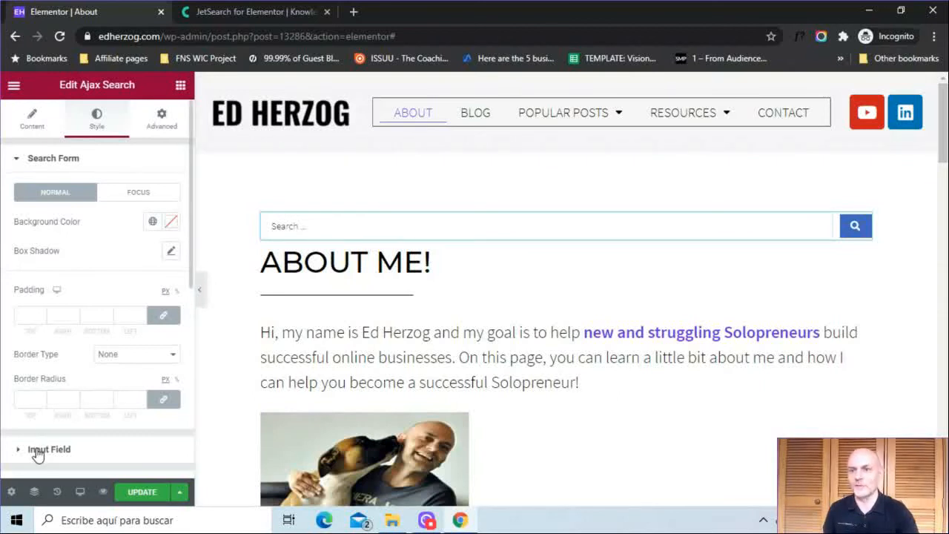
Step: Expand the Input Field style section with typography, icon, text, background and border colors
left_click(48, 448)
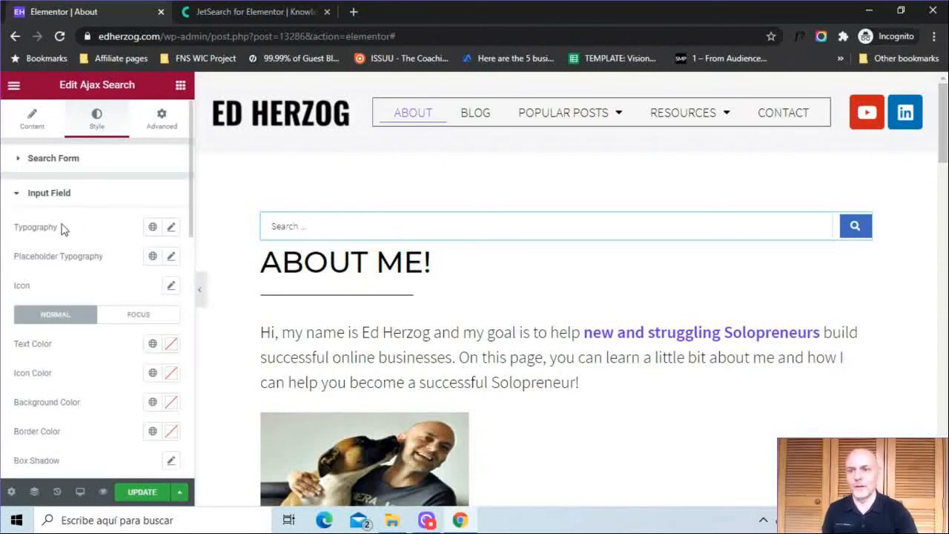
mouse_move(55, 231)
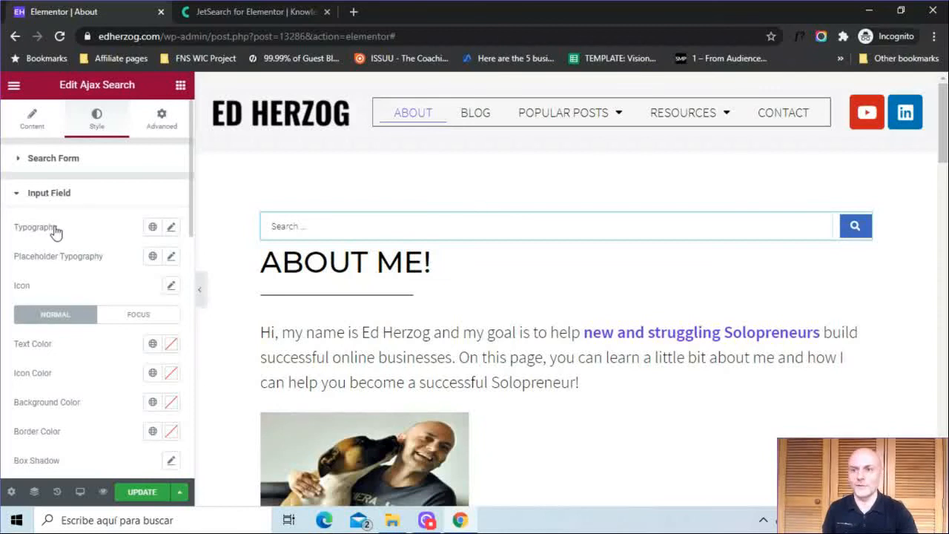
mouse_move(169, 320)
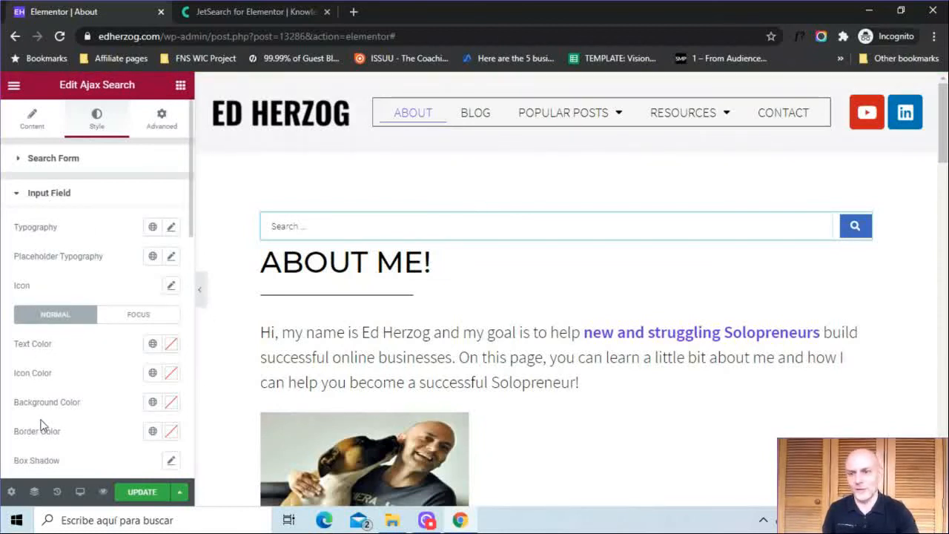
mouse_move(192, 228)
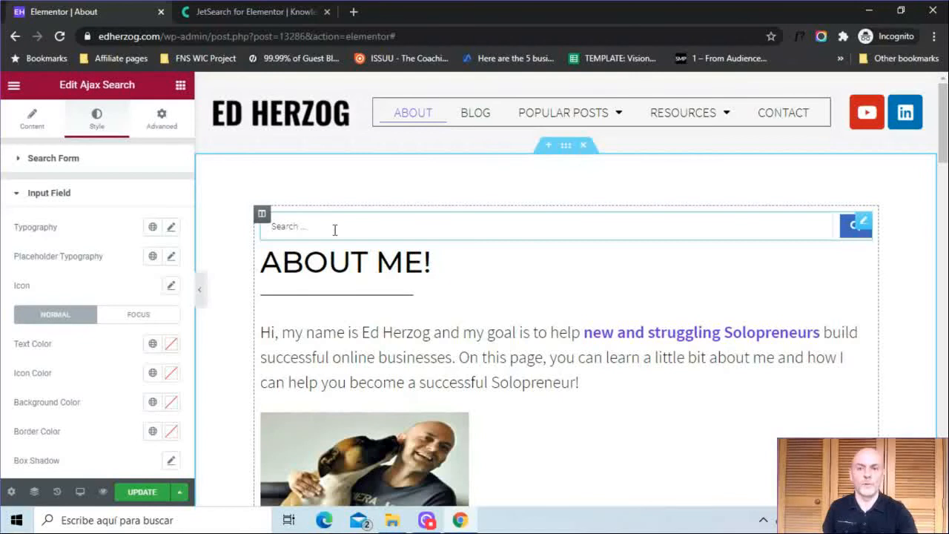
mouse_move(405, 221)
type("s")
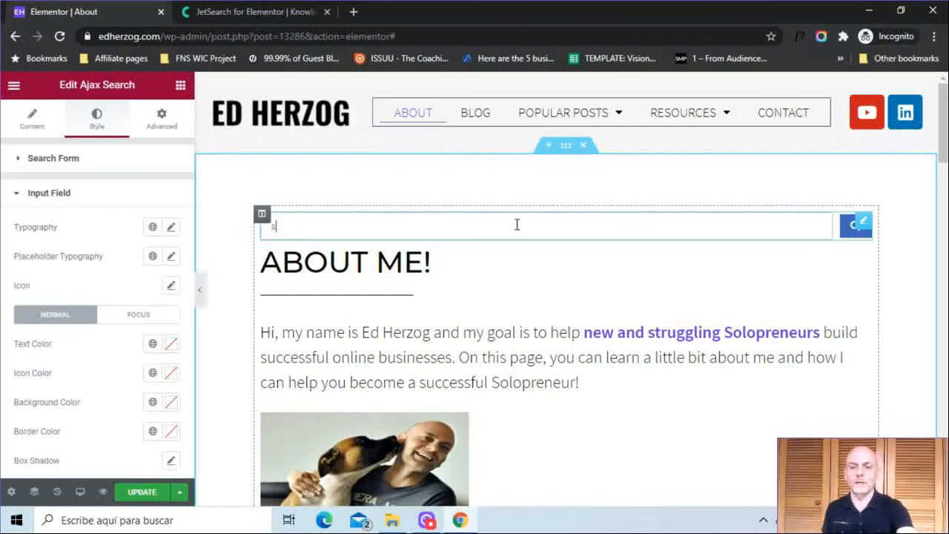
Step: Type 'solo' into the canvas search box to list 15 live results
type("olo")
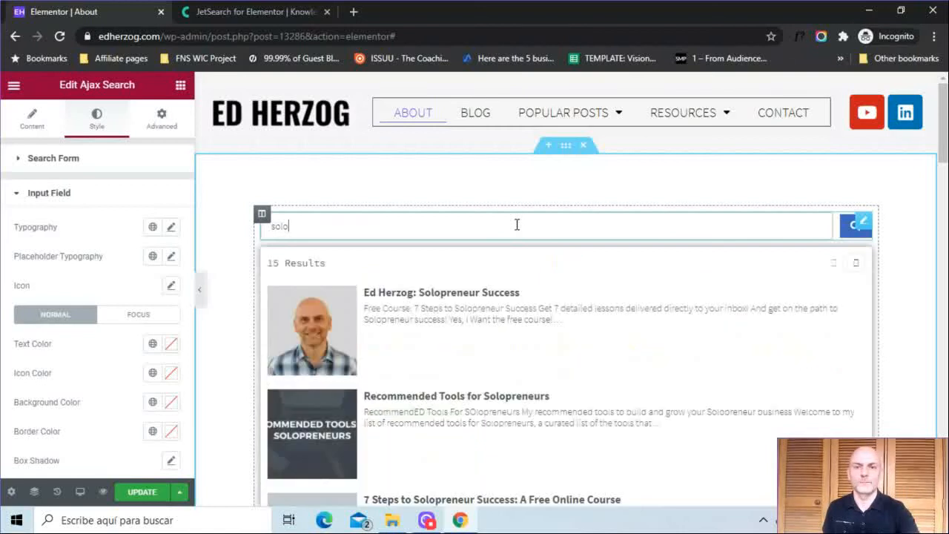